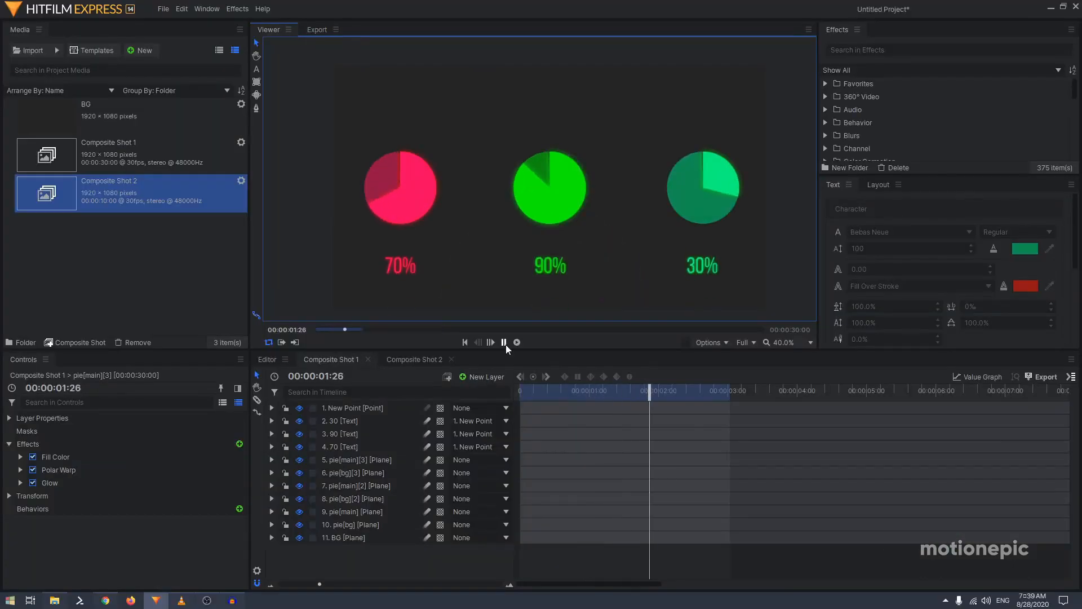
- Add a black plane layer named BG to the empty Composite Shot 2
click(414, 359)
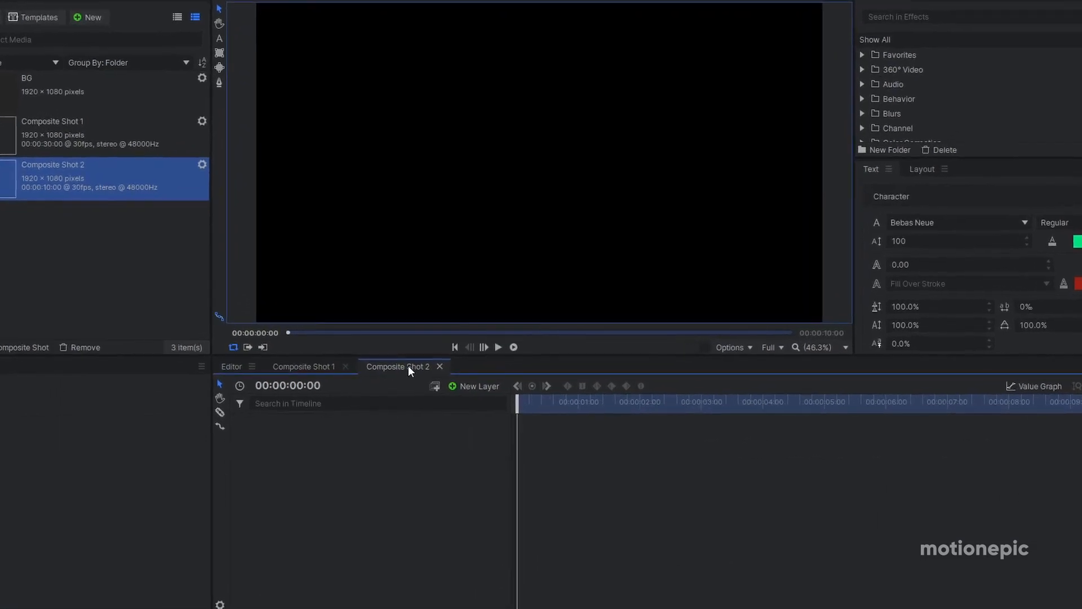
click(478, 386)
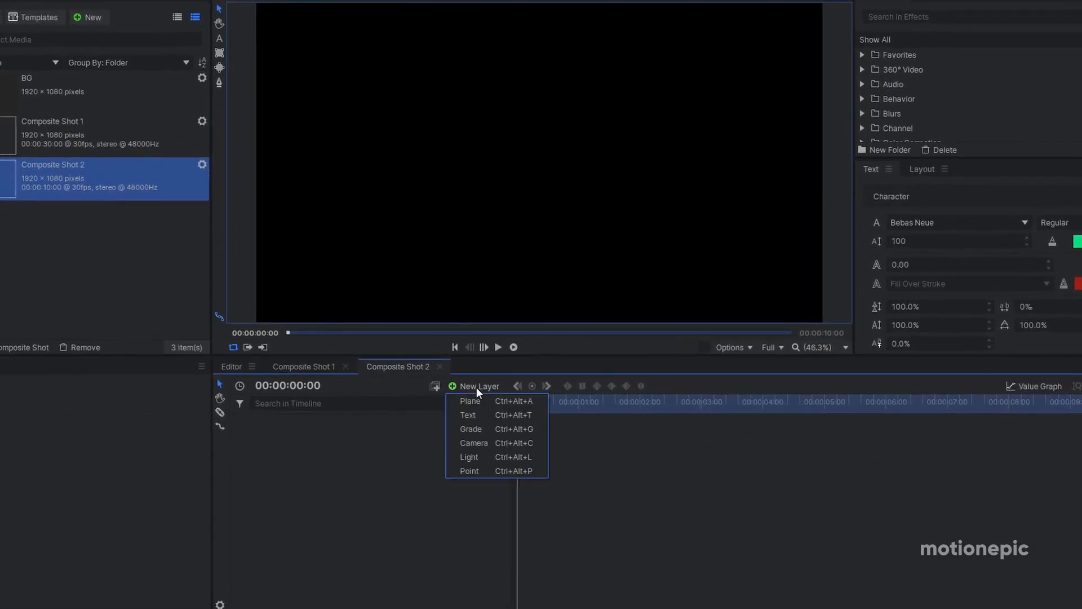
click(469, 401)
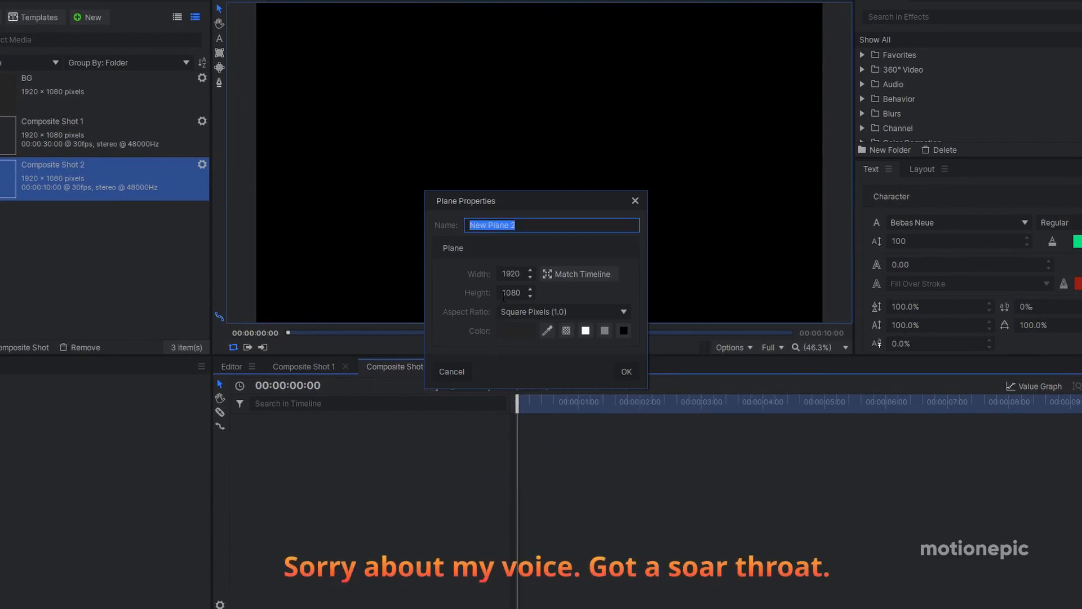
text(BG)
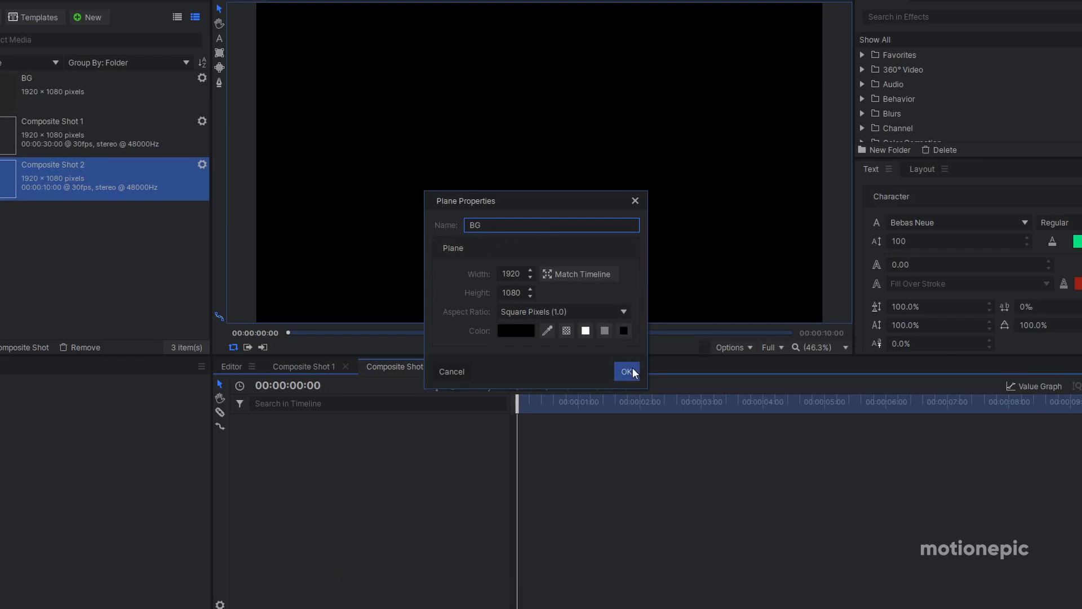
click(626, 371)
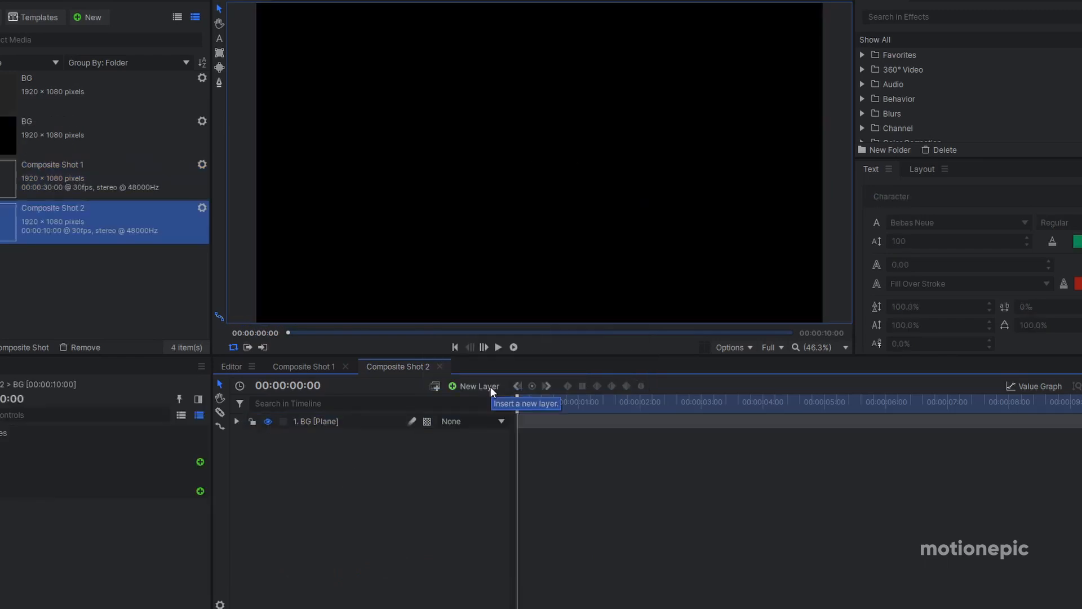
- Add a plane named Pie above BG and fill it #aa00ff with Fill Color
click(73, 128)
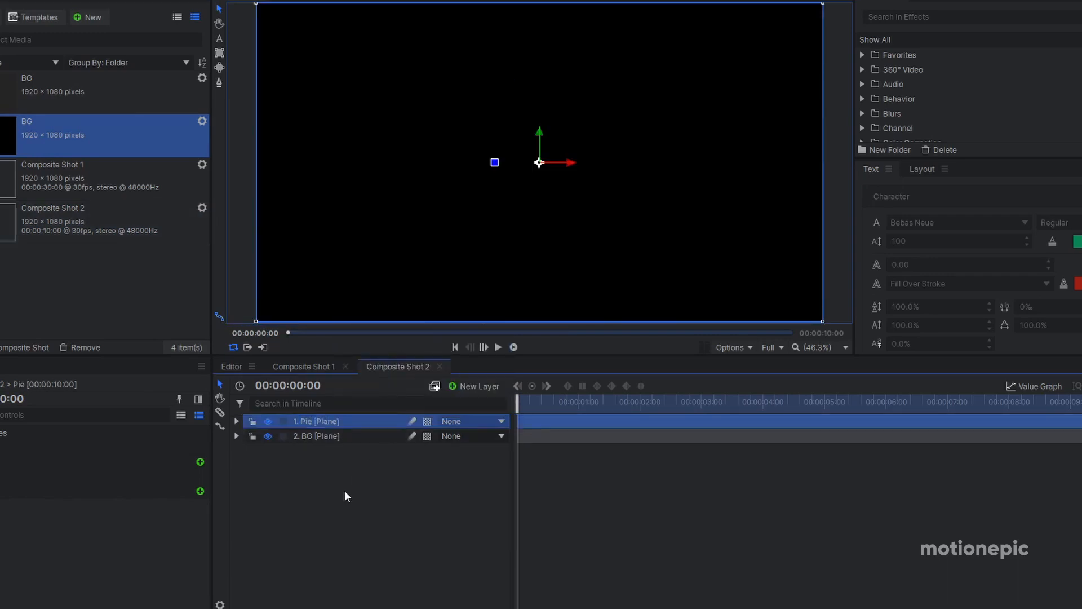
mouse_move(770, 176)
text(f)
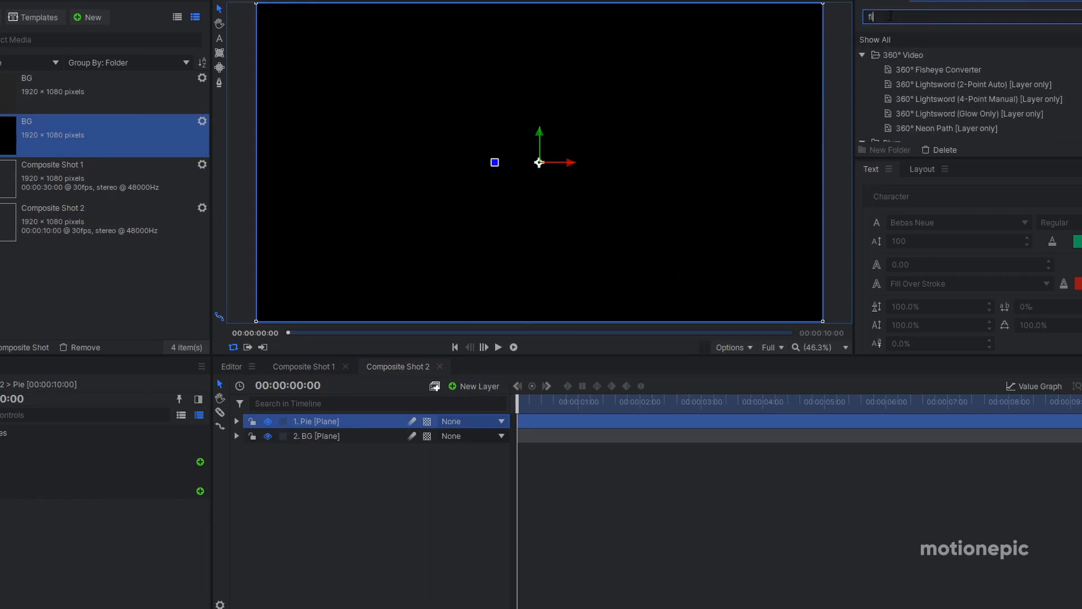
text(ill)
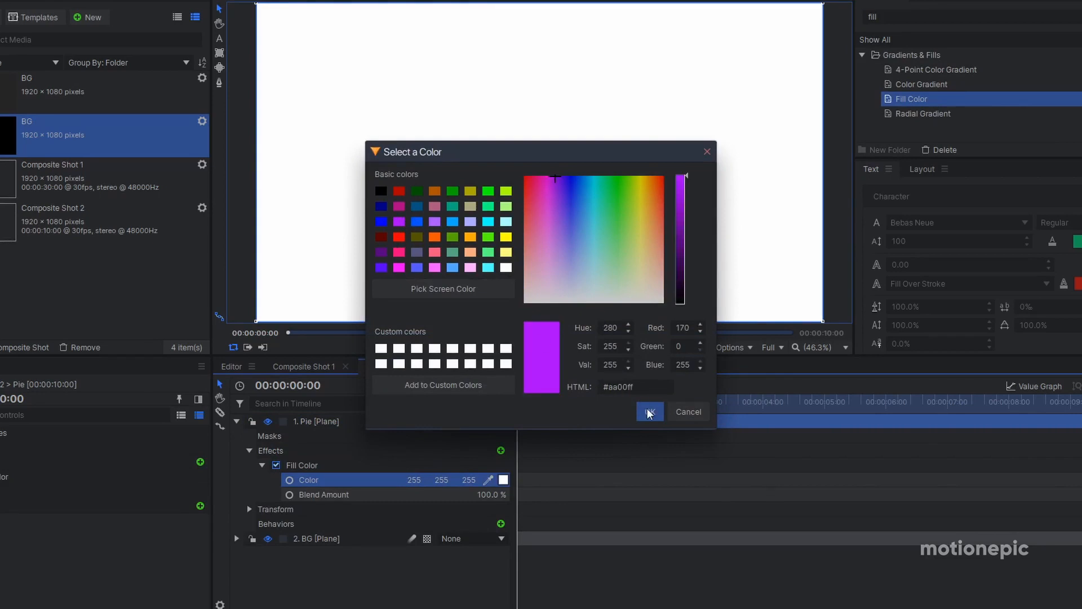
click(649, 411)
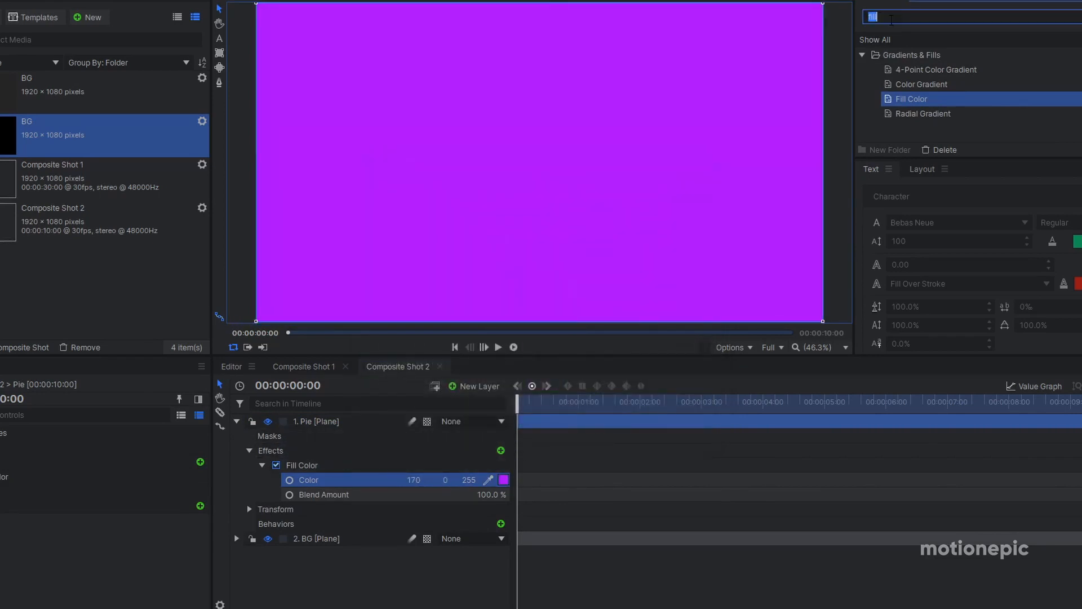
text(pol)
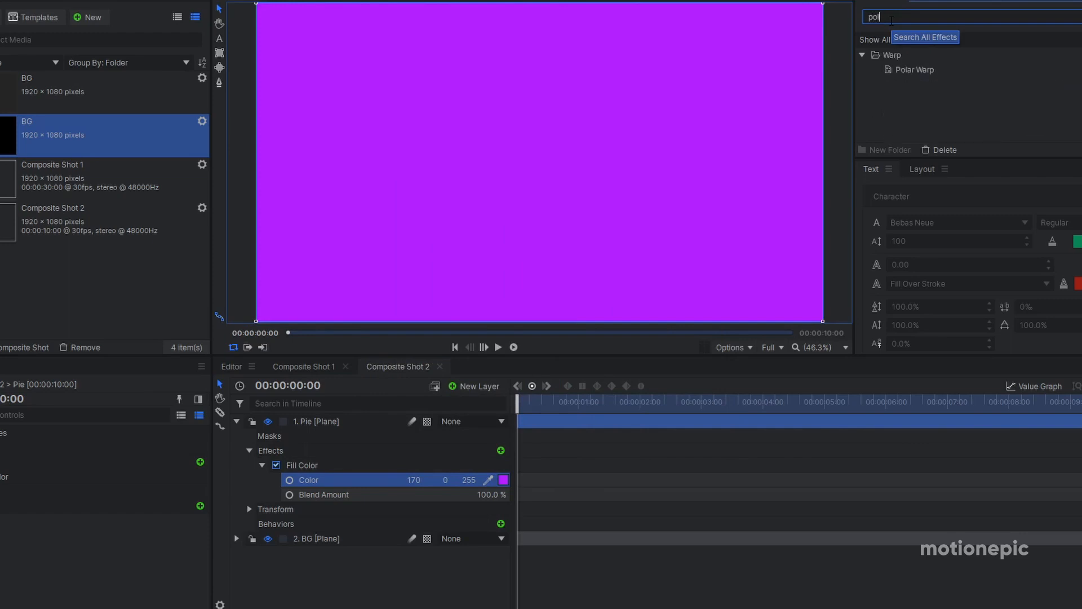
- Apply Polar Warp to the Pie plane and set End Radius to 200
click(913, 69)
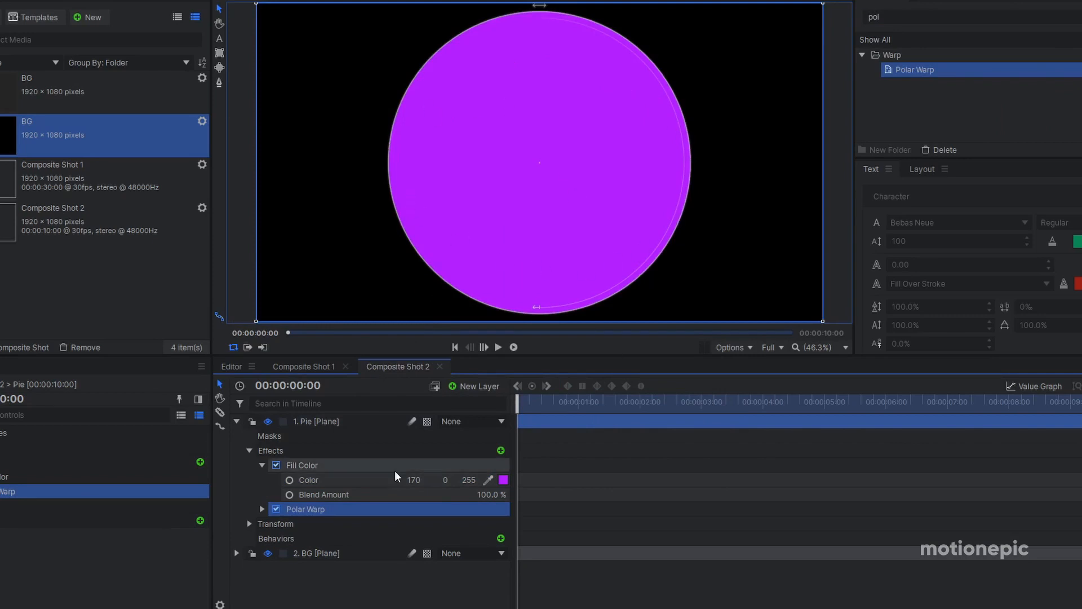
click(262, 509)
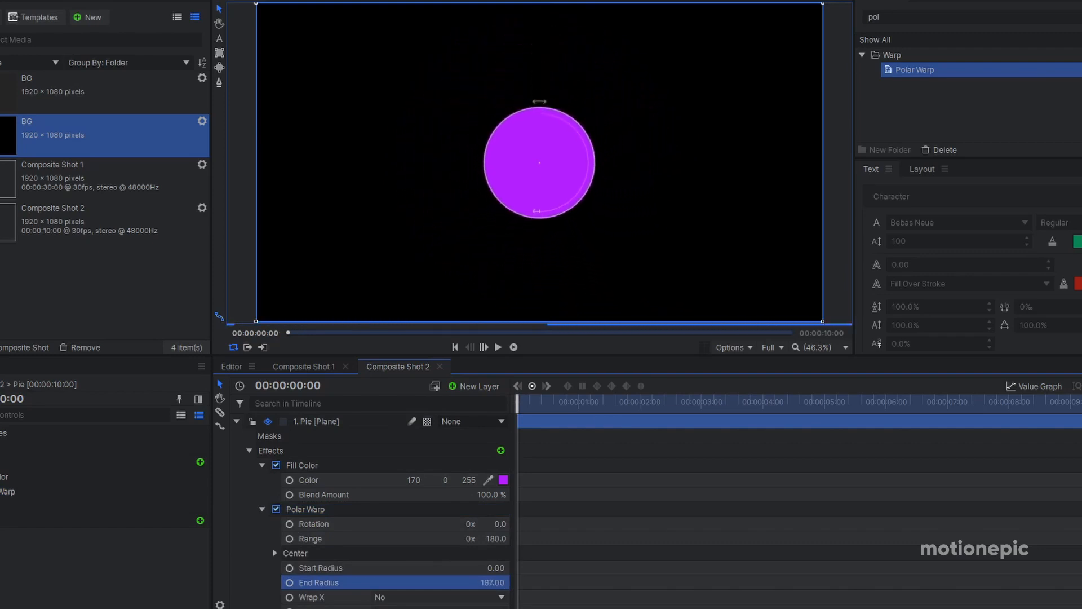
drag(491, 582, 504, 581)
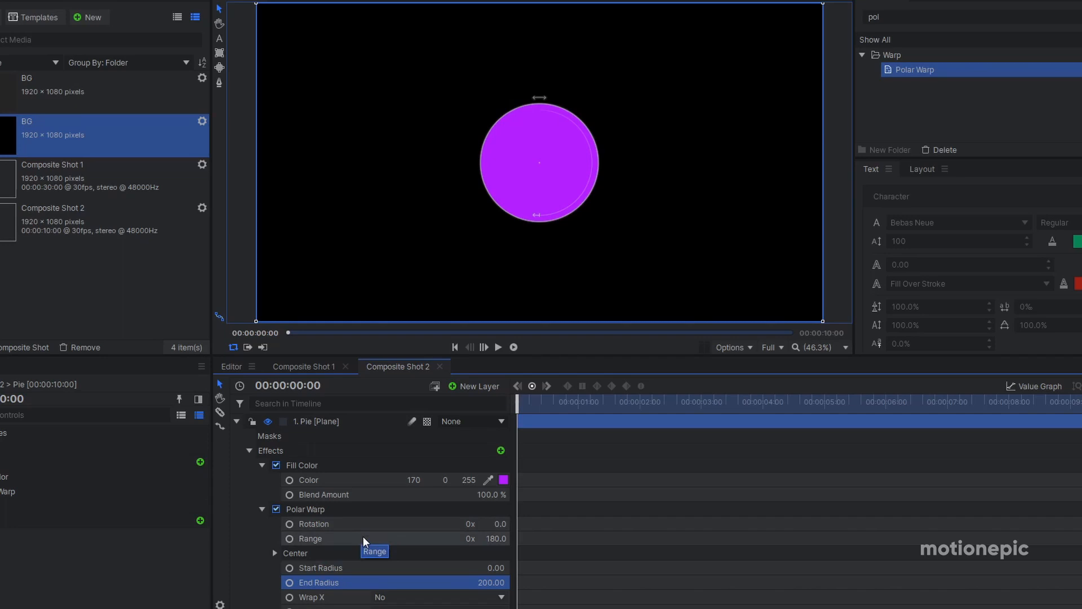
mouse_move(596, 538)
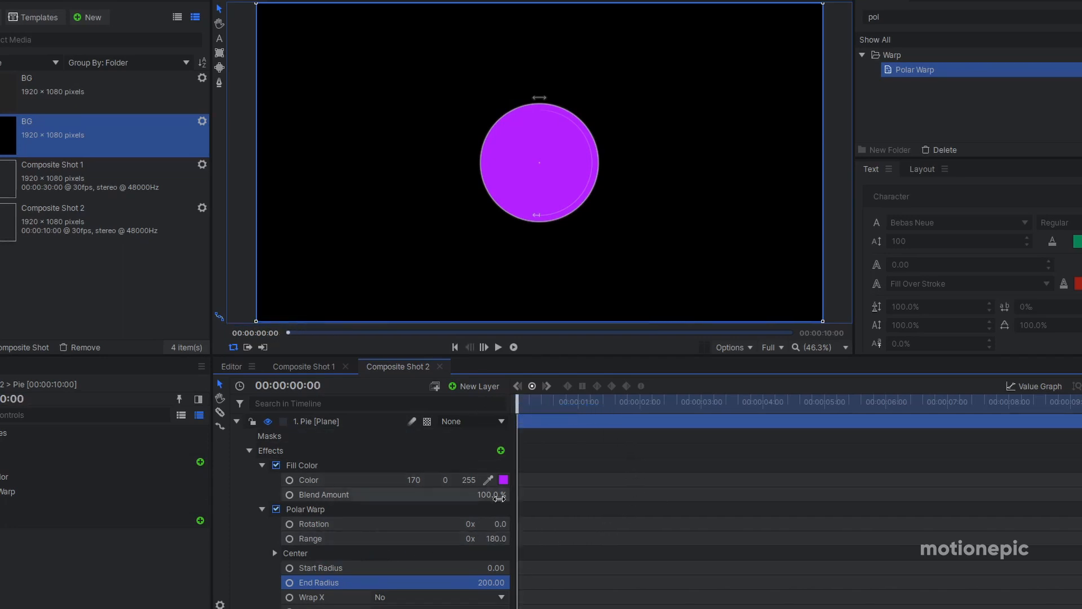
- Keyframe Polar Warp Range from 0 at 0:00 to 180 at 2:01
click(314, 524)
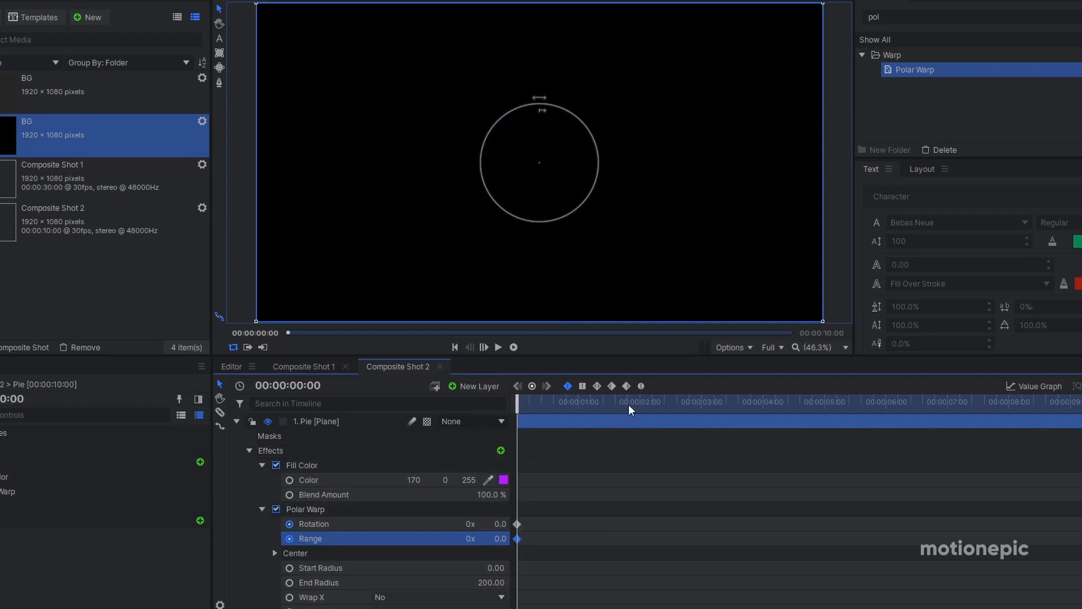
click(642, 401)
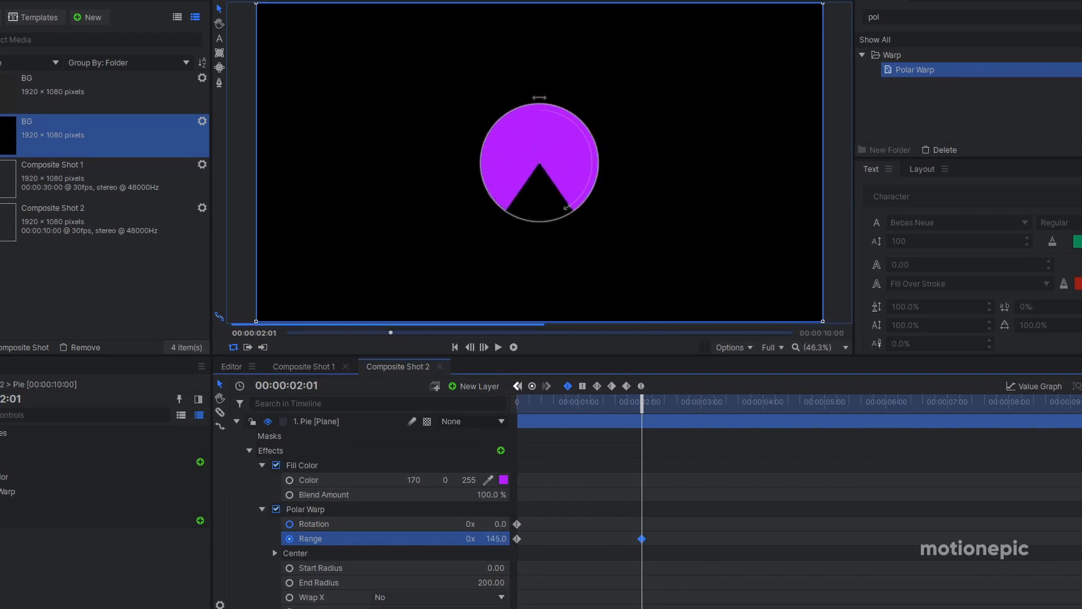
drag(495, 539, 513, 539)
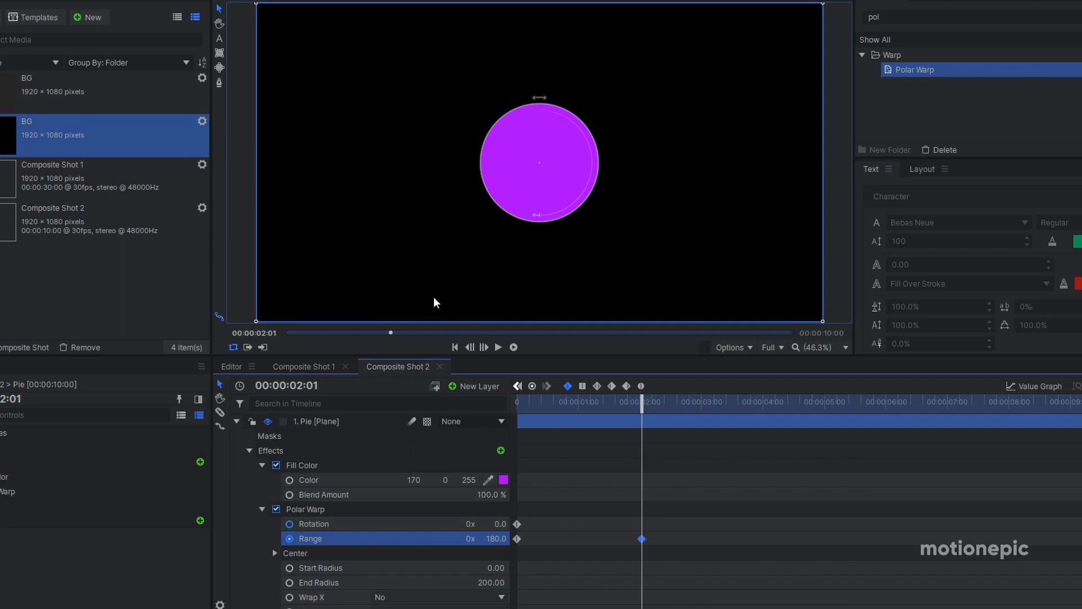
mouse_move(495, 538)
text(54/180*100)
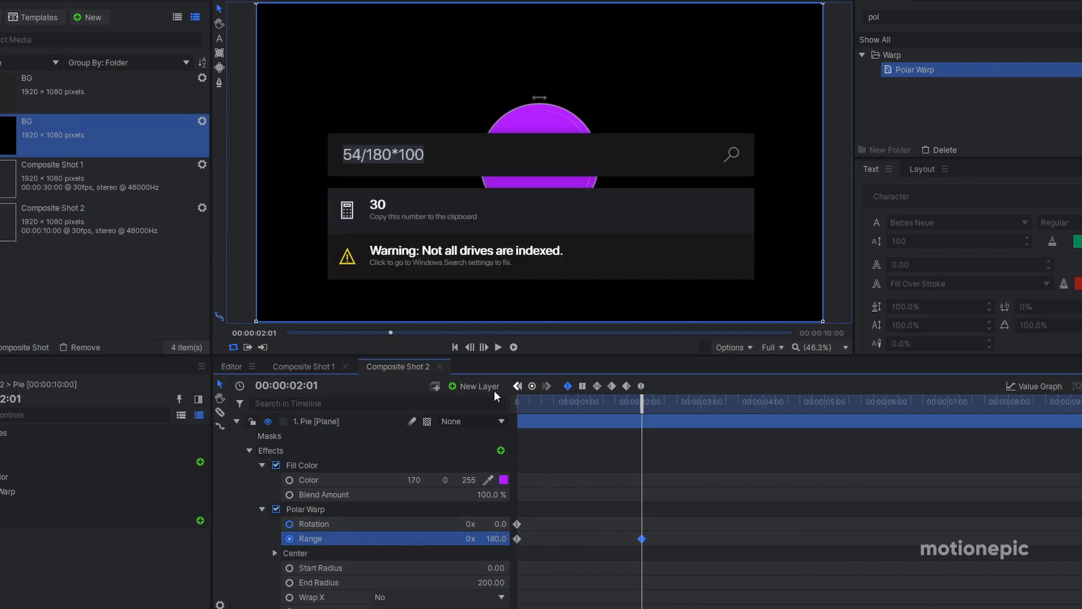
mouse_move(419, 167)
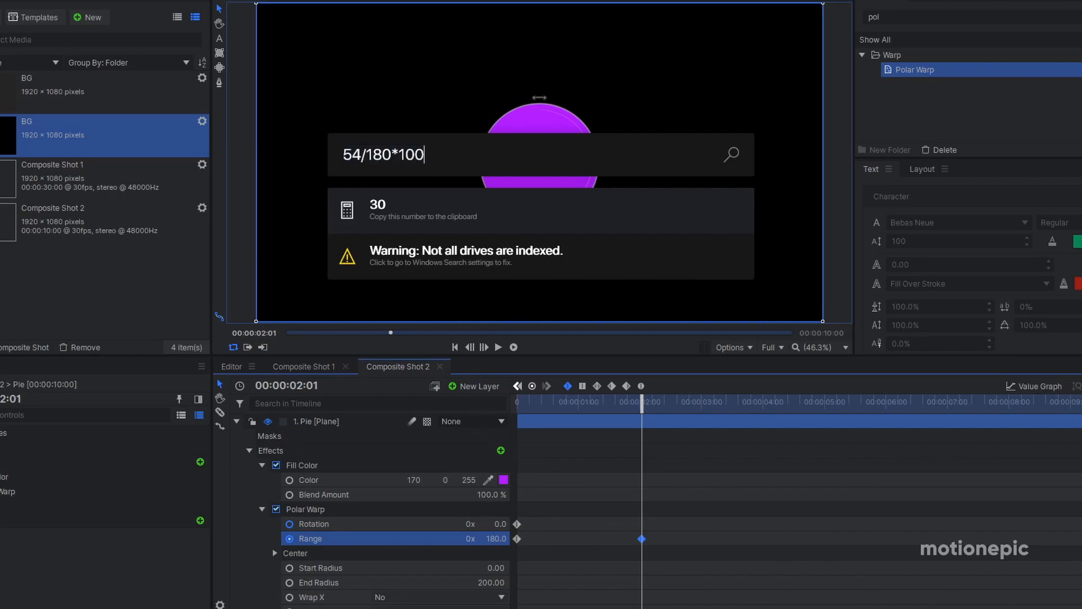
- Adjust the number in the Windows Search range-percentage calculation
key(BackSpace)
text(100)
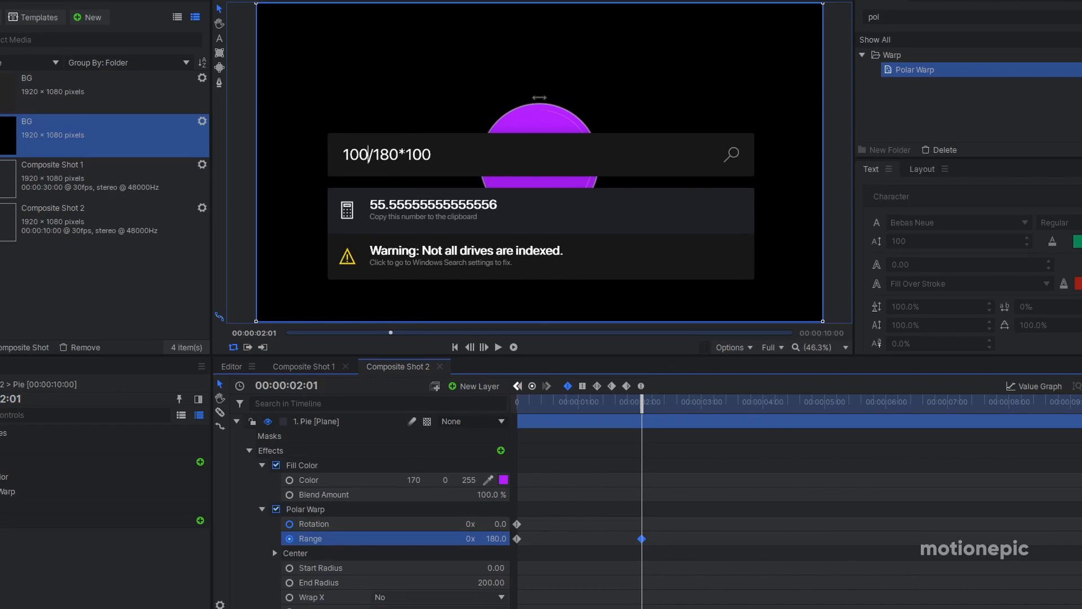
mouse_move(380, 212)
text(26)
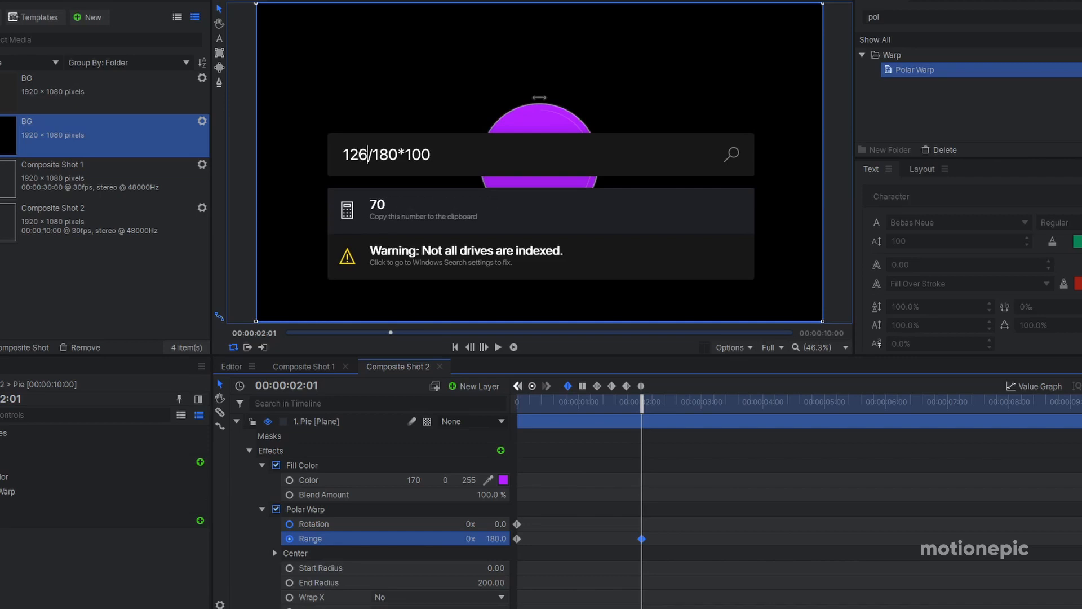
mouse_move(389, 238)
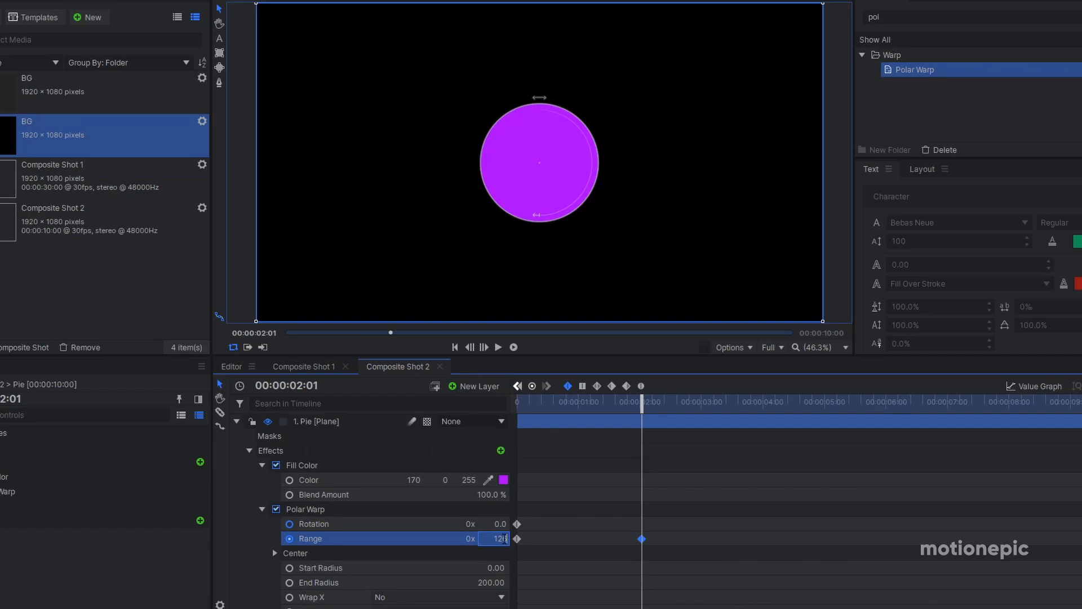
- At 2:01, set Pie's Polar Warp Range and Rotation both to 126.0
text(126.0)
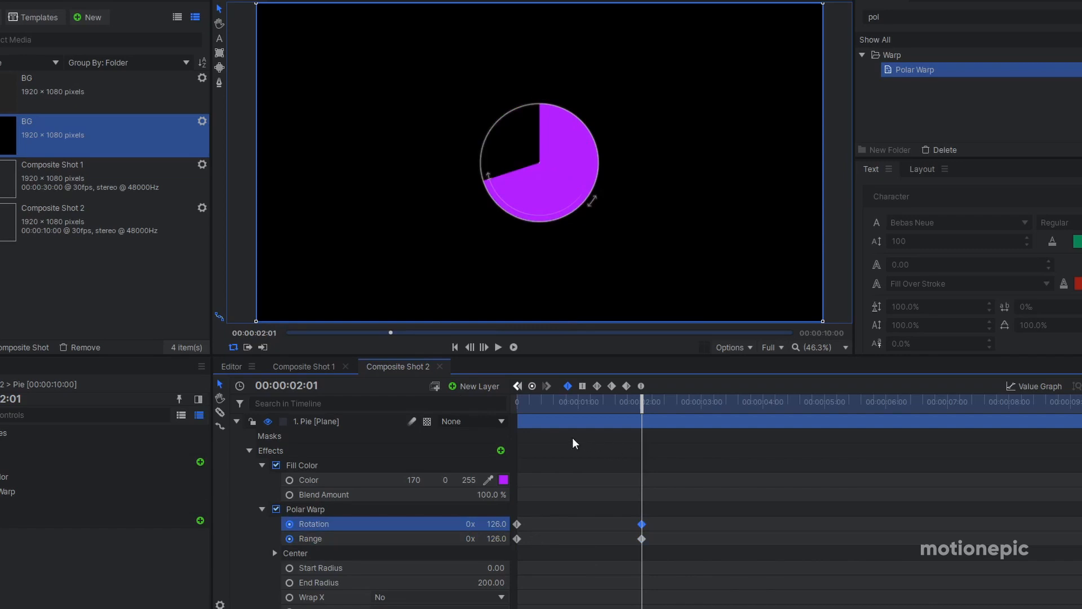
drag(641, 400, 557, 400)
text(126/180*100)
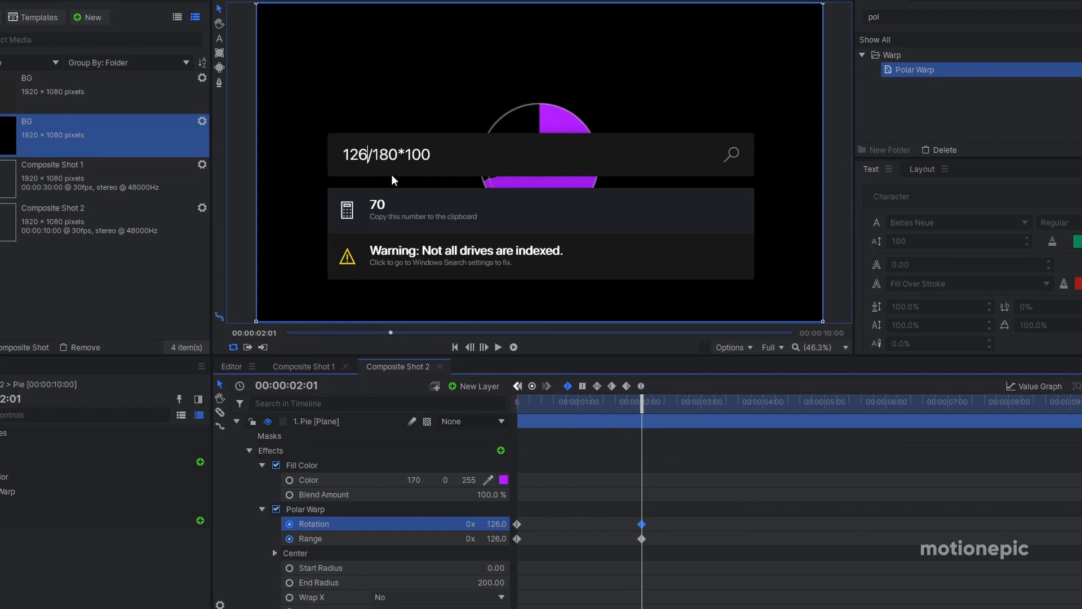
- Edit the Windows Search formula to 162/180*100, read 90, and dismiss search
key(Backspace)
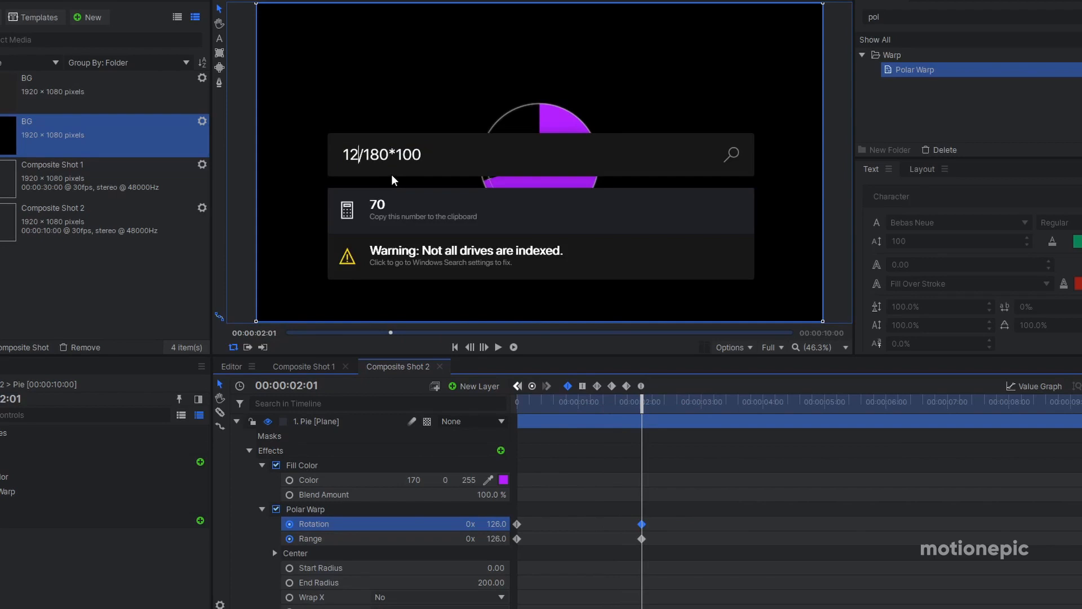
key(Backspace)
text(60)
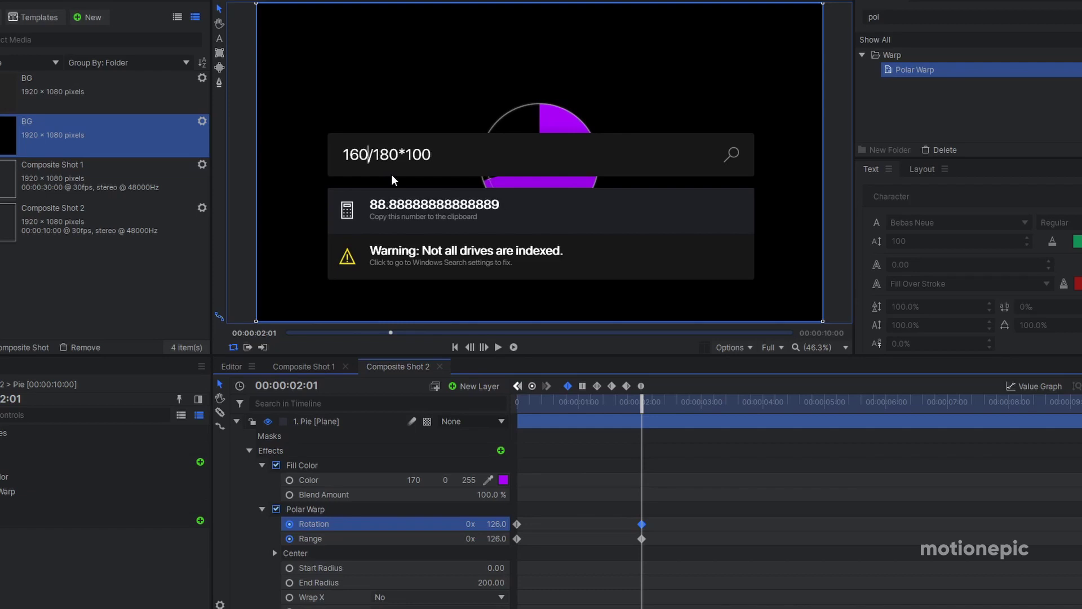
key(BackSpace)
text(2)
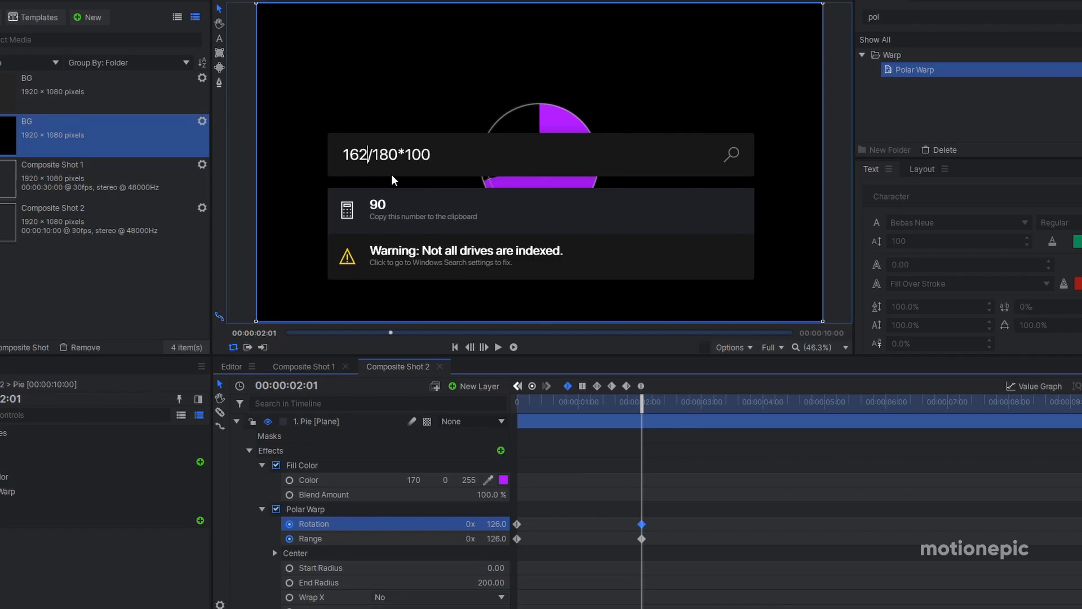
mouse_move(403, 210)
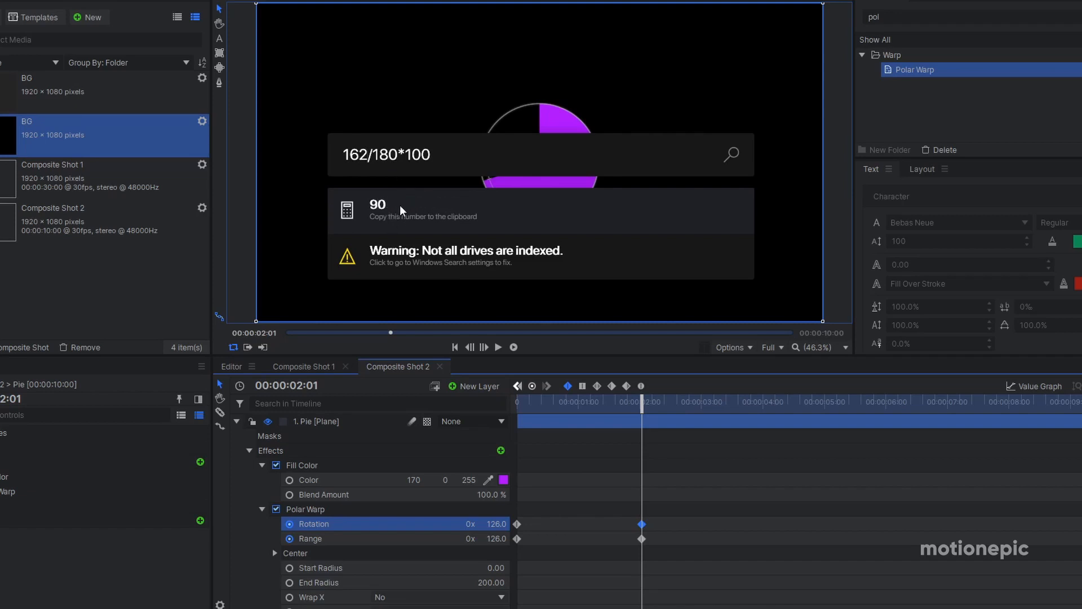
mouse_move(405, 221)
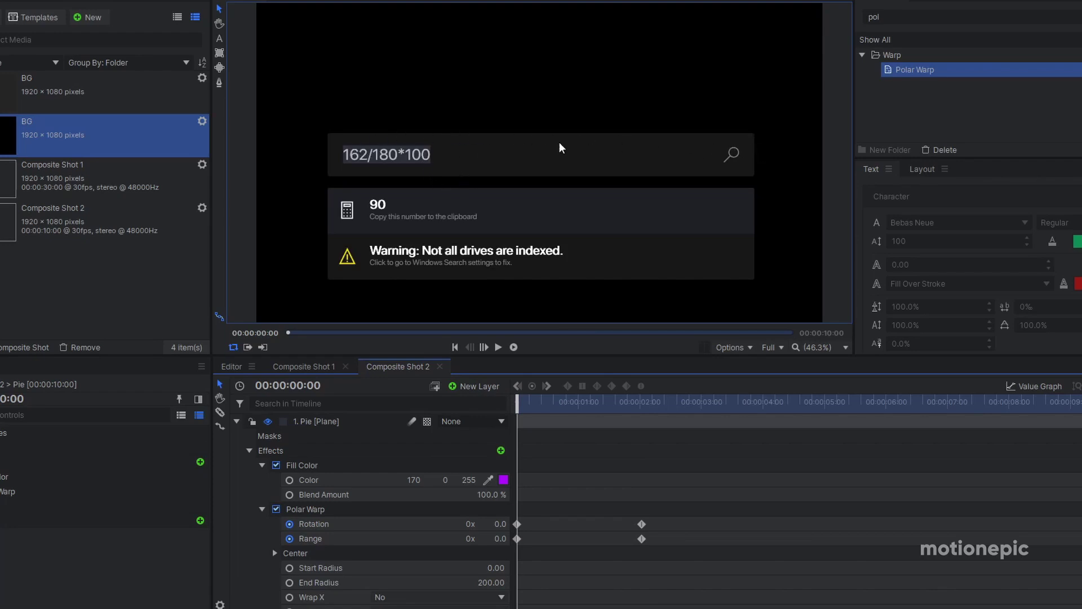
mouse_move(395, 160)
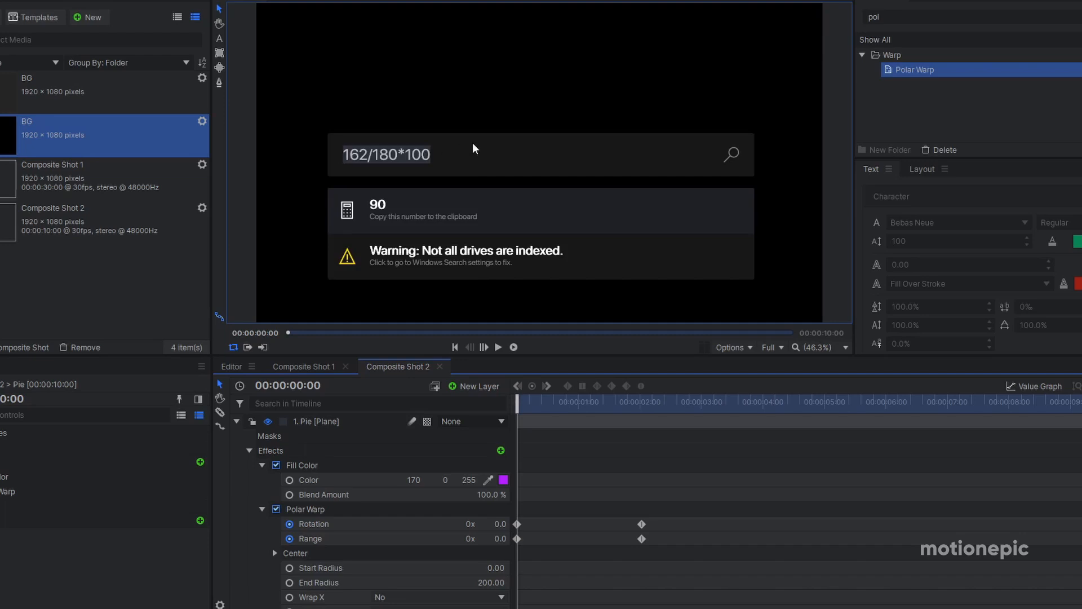
click(451, 155)
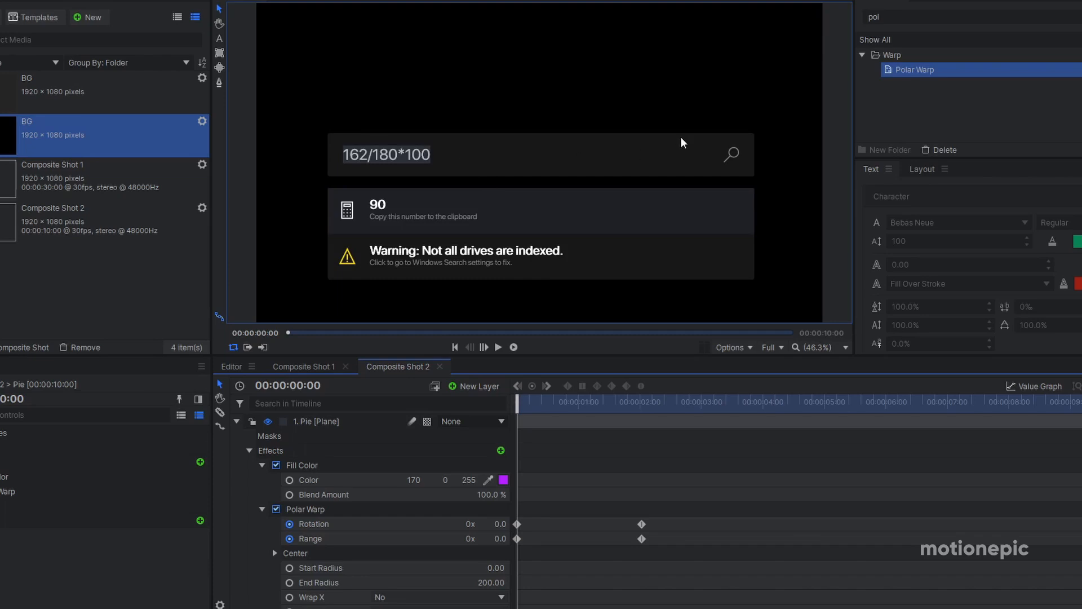
mouse_move(681, 521)
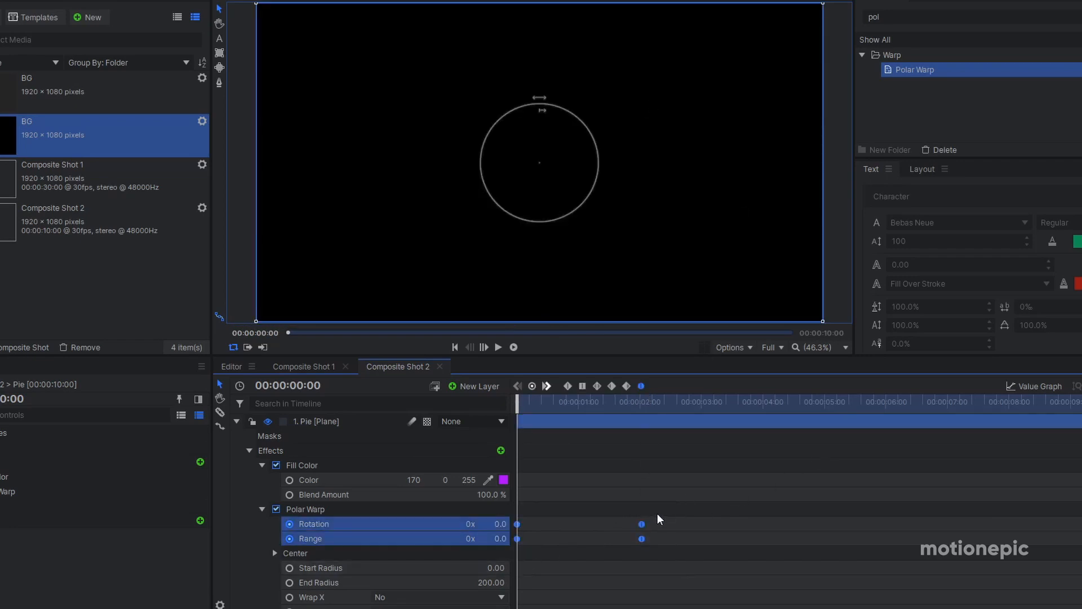
mouse_move(640, 386)
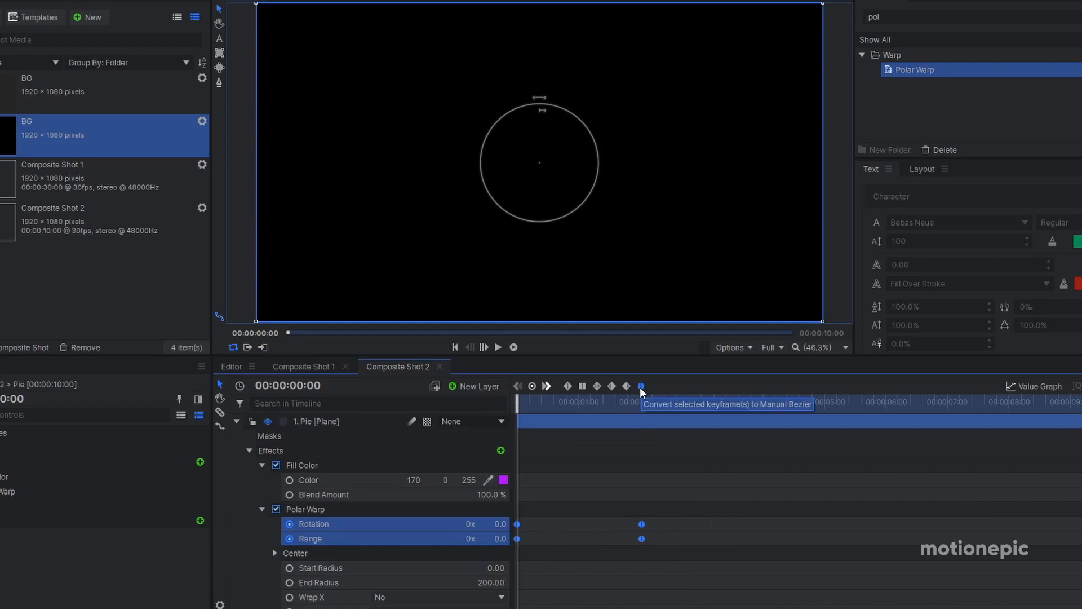
- Convert the Rotation and Range keyframes to manual Bezier easing
click(1037, 386)
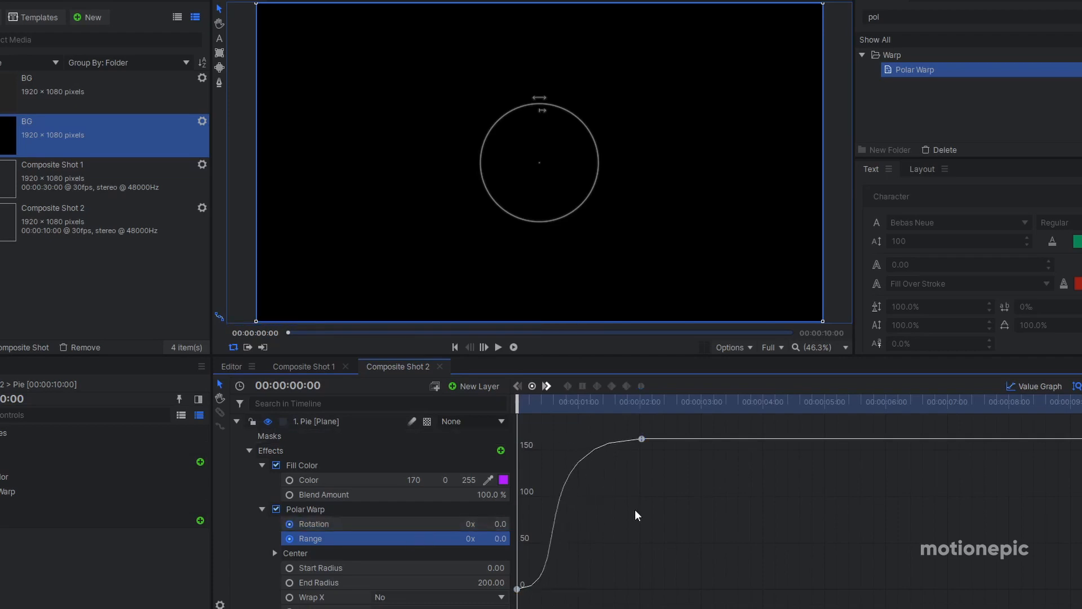
click(498, 347)
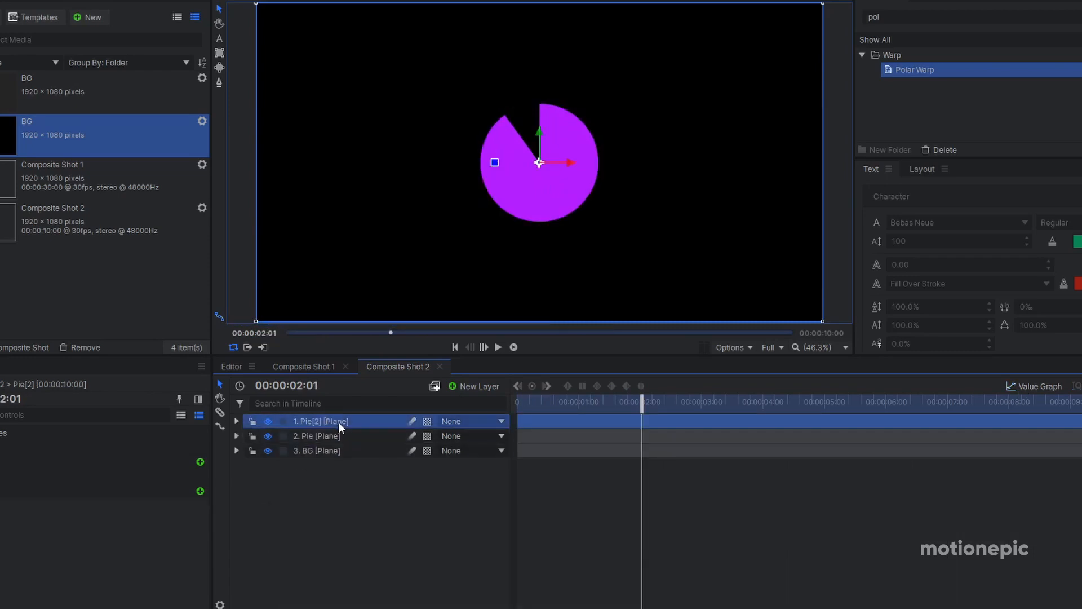
- Expand Pie[2]'s Polar Warp and adjust it to 162 at two seconds
click(236, 421)
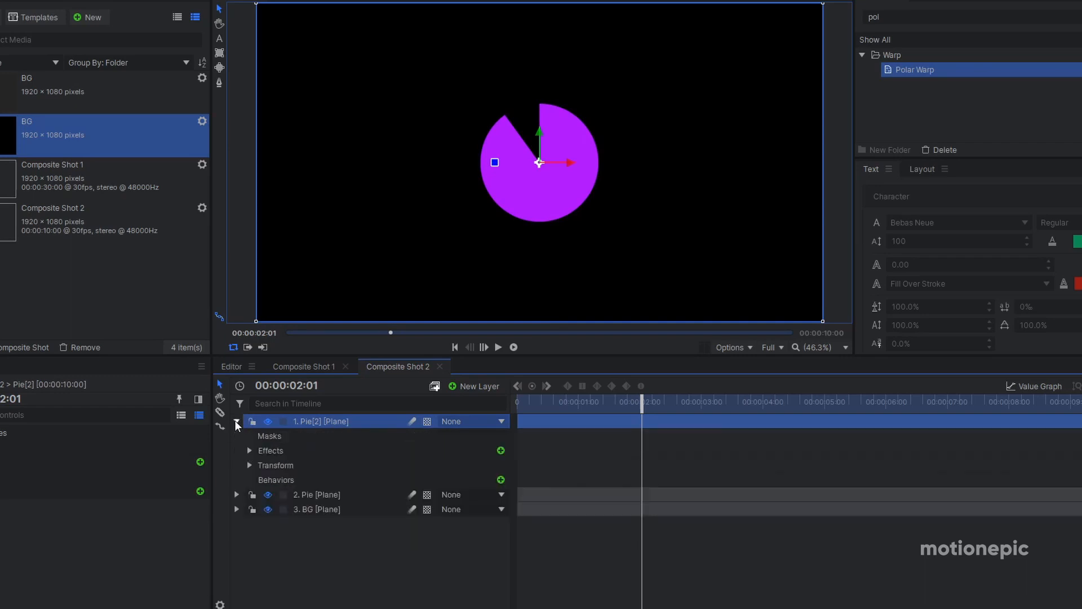
click(250, 451)
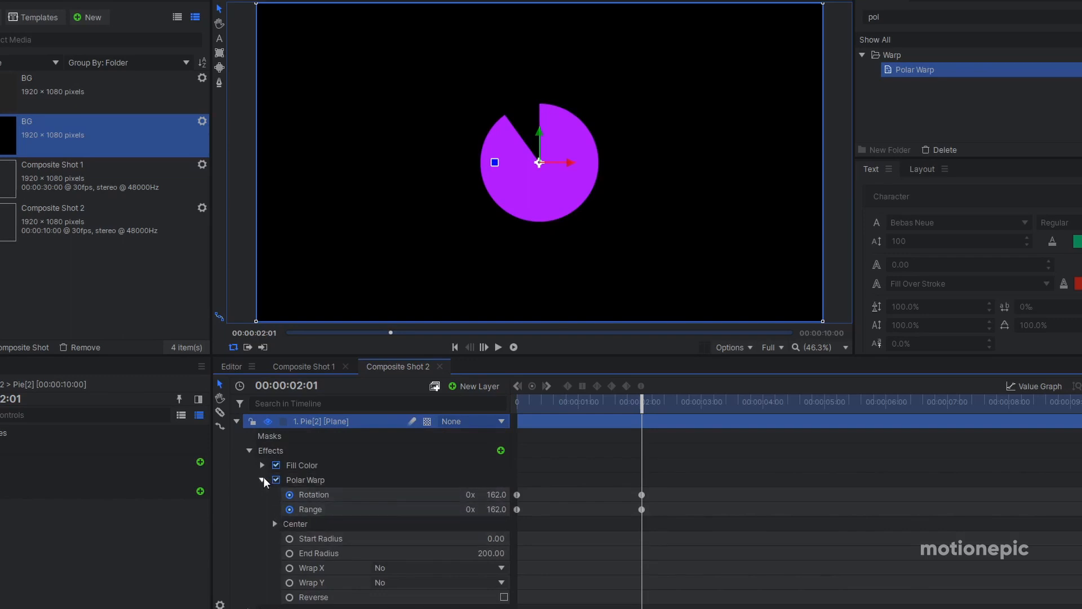
click(262, 465)
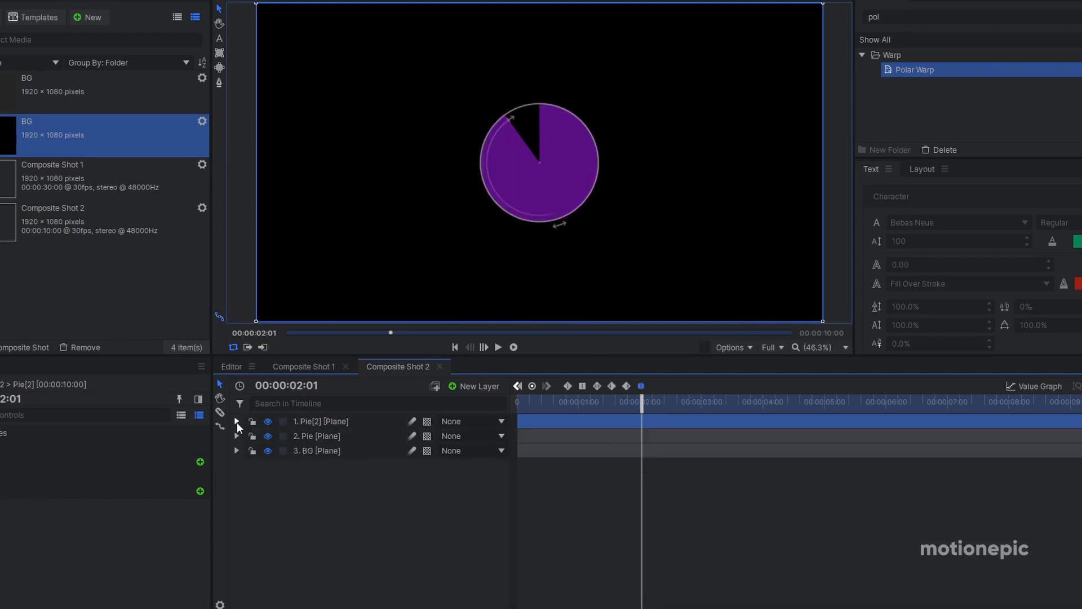
click(326, 421)
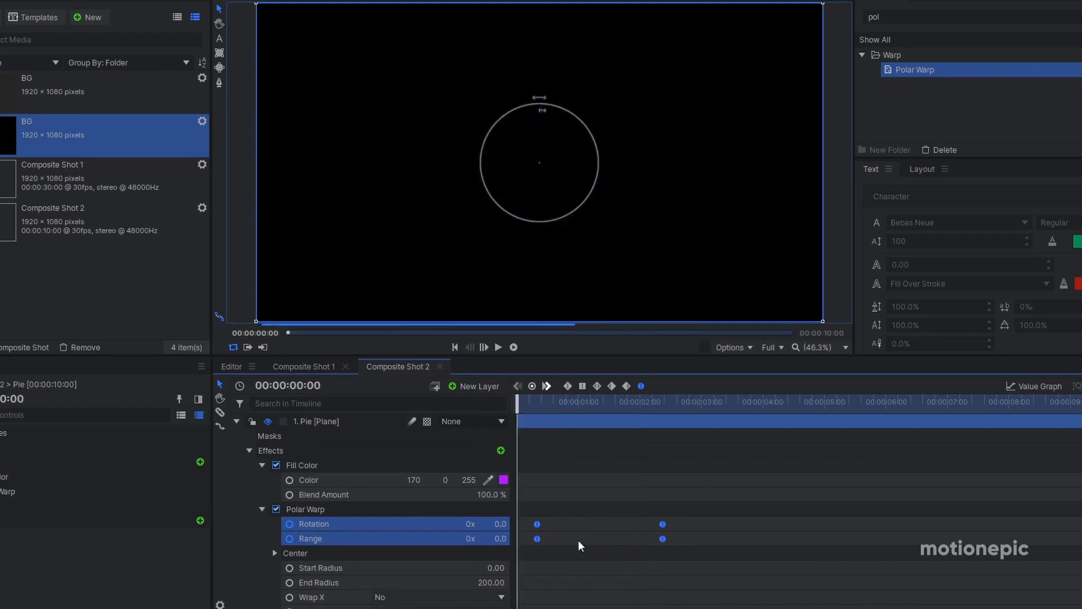
- Shift Pie's Polar Warp keyframes slightly later and move Pie above Pie[2]
click(499, 347)
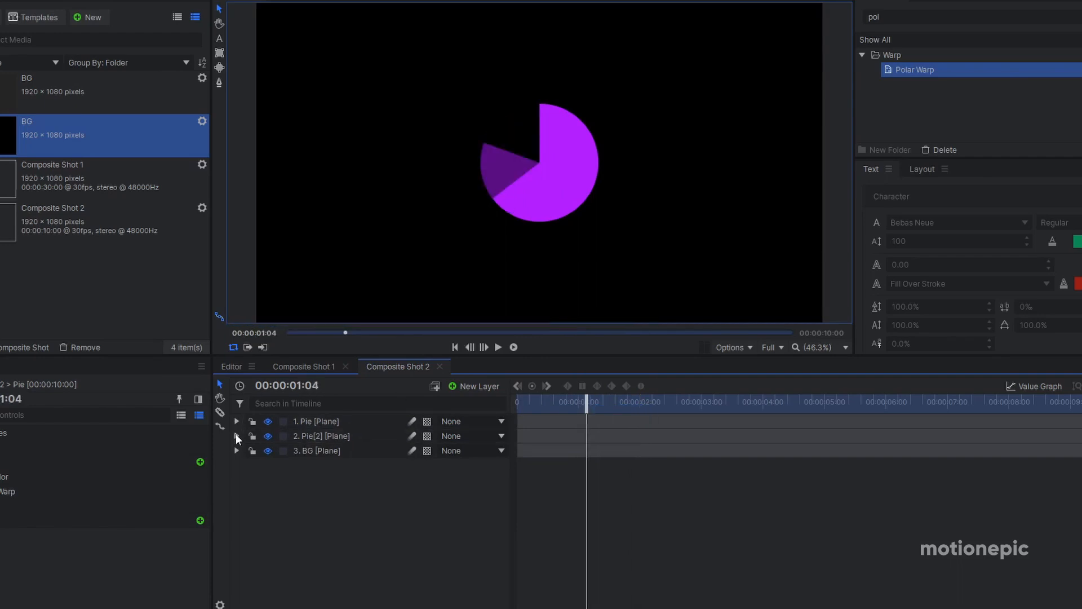
click(236, 436)
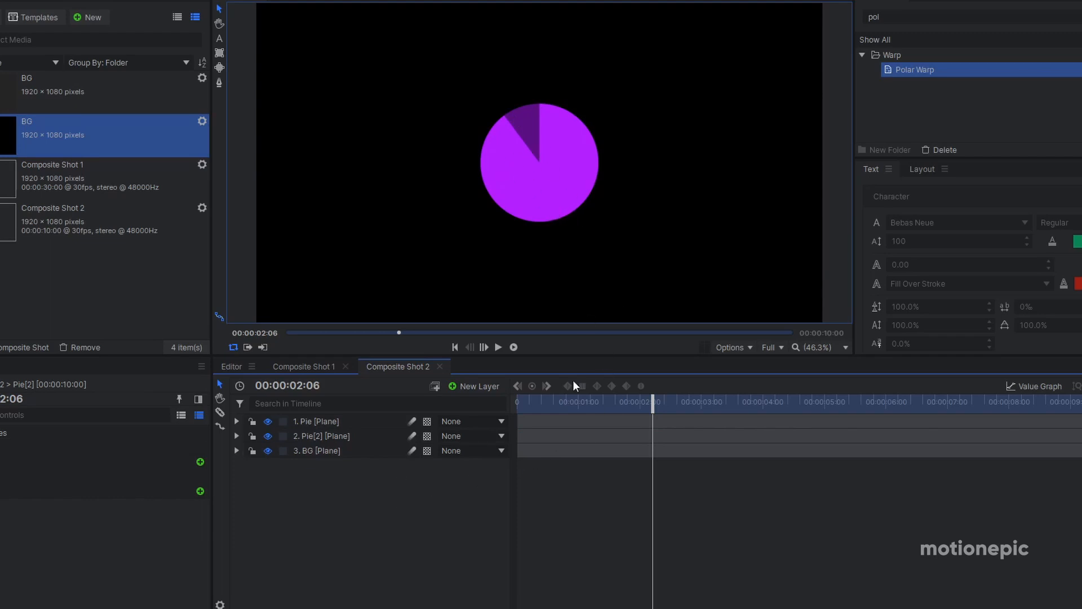
- Preview the pie fill, then add Glow to the Pie layer with reduced intensity
click(498, 347)
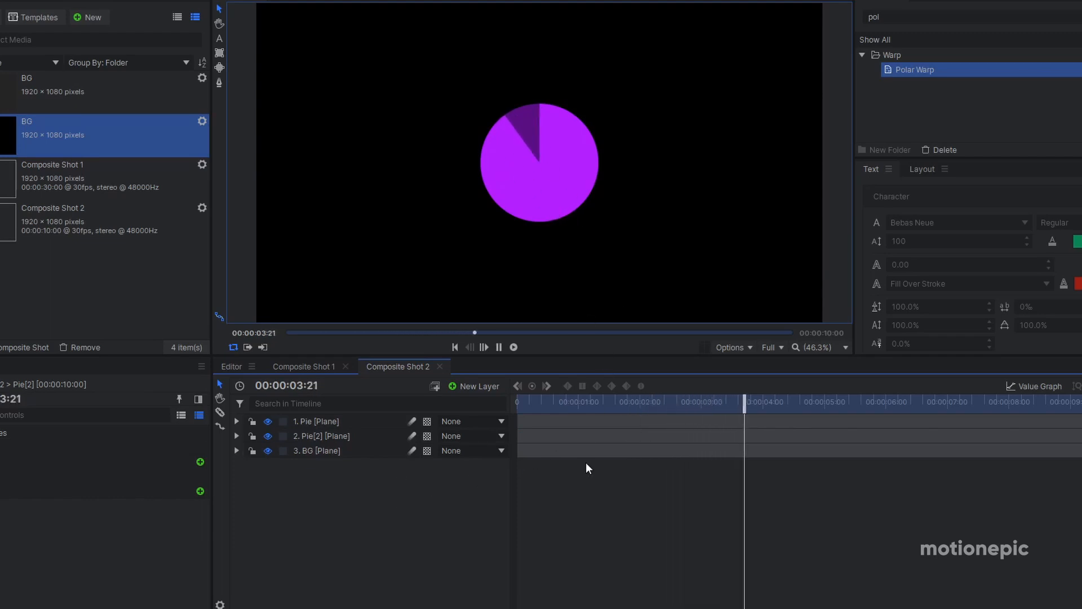
click(499, 347)
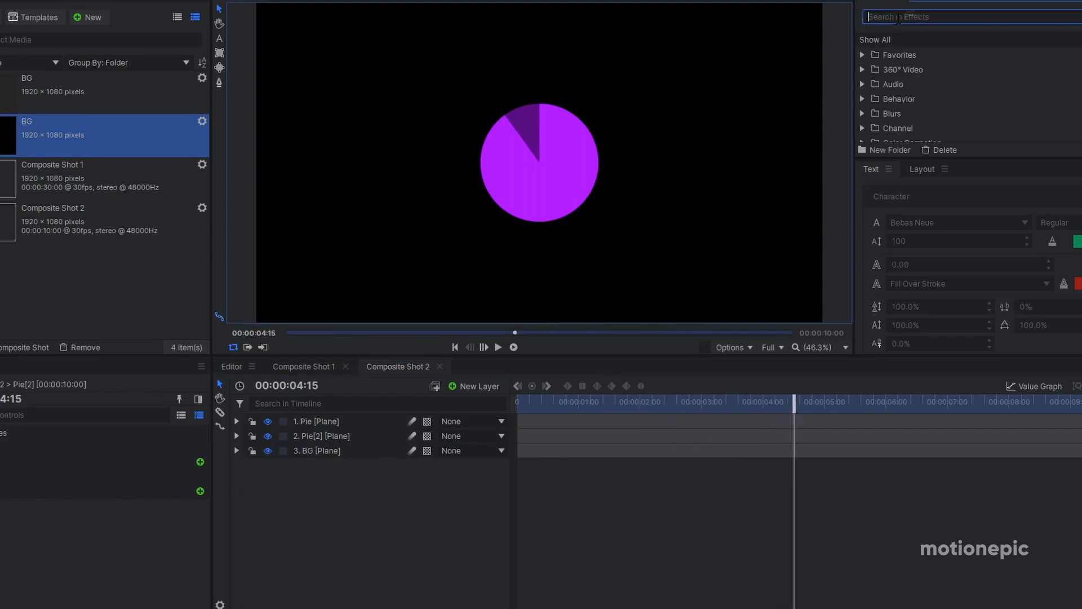
text(glow)
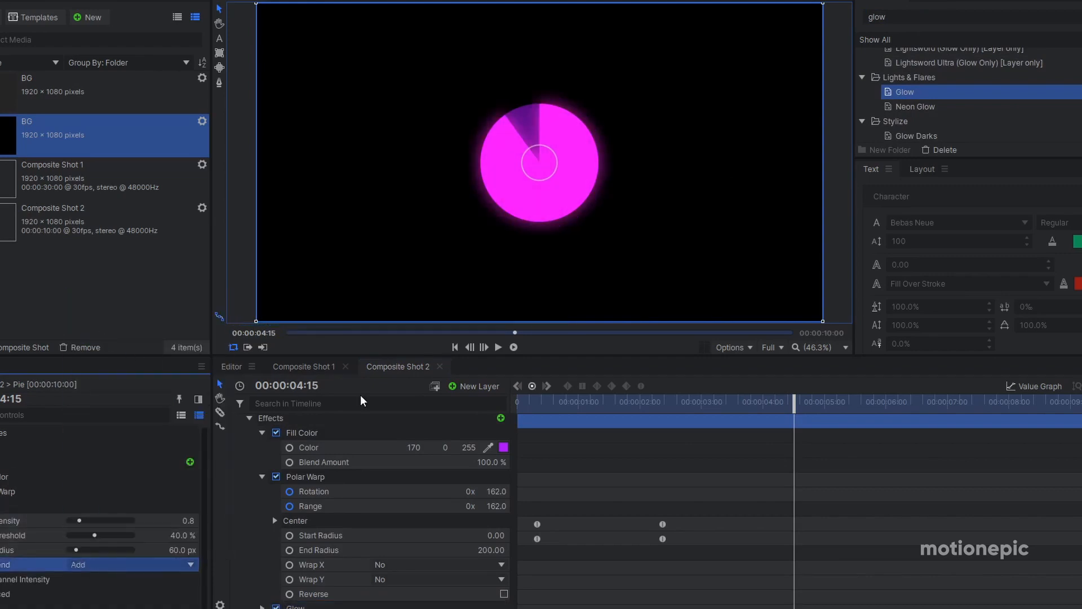
drag(86, 535, 124, 535)
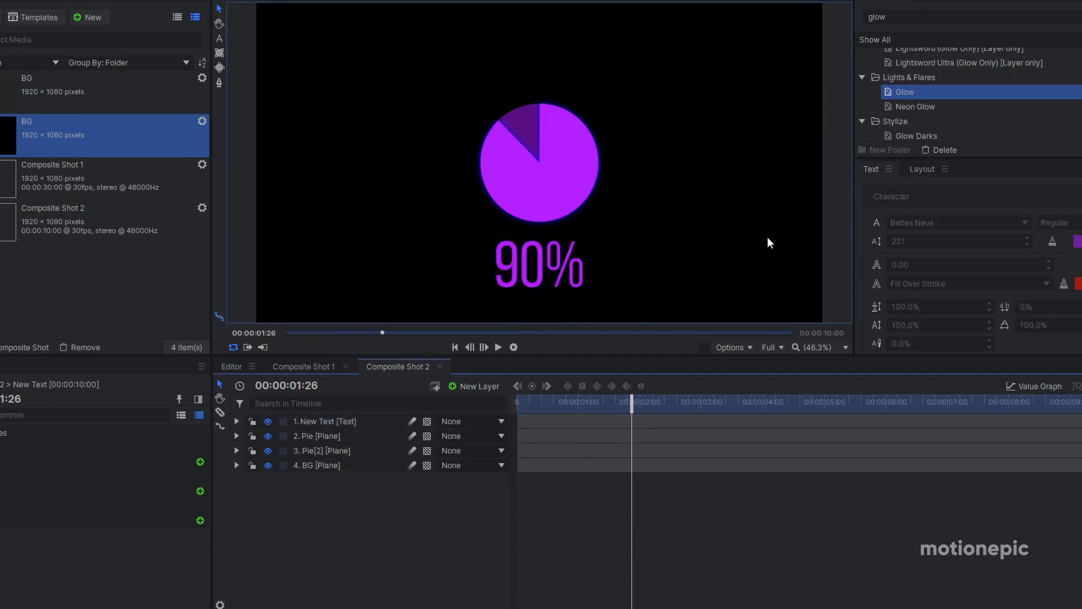
- Inspect the '90%' text layer's Glow effect and reopen its transform properties
click(237, 421)
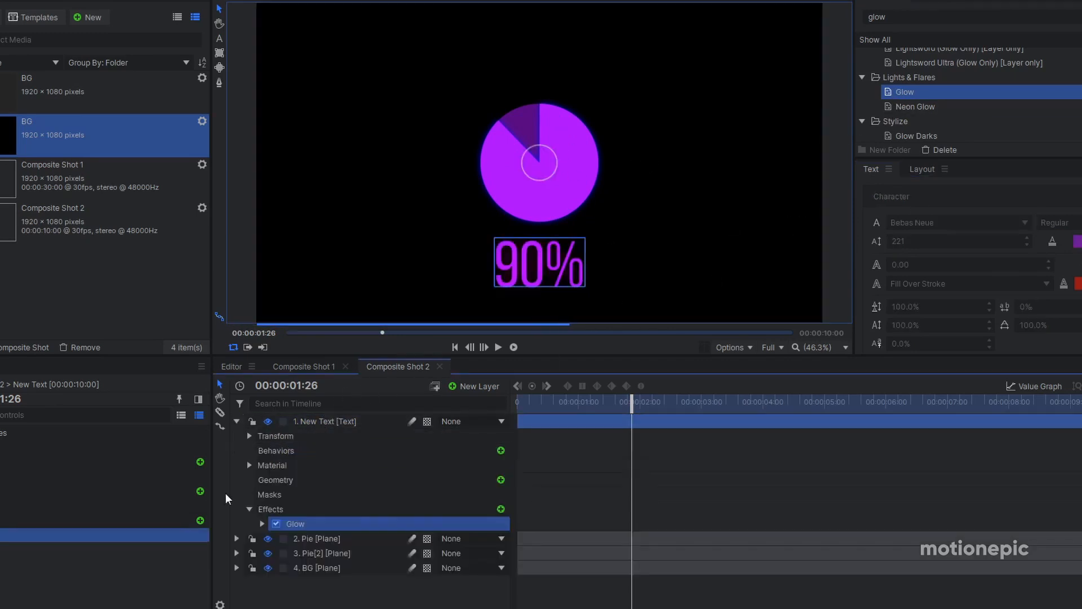
click(262, 523)
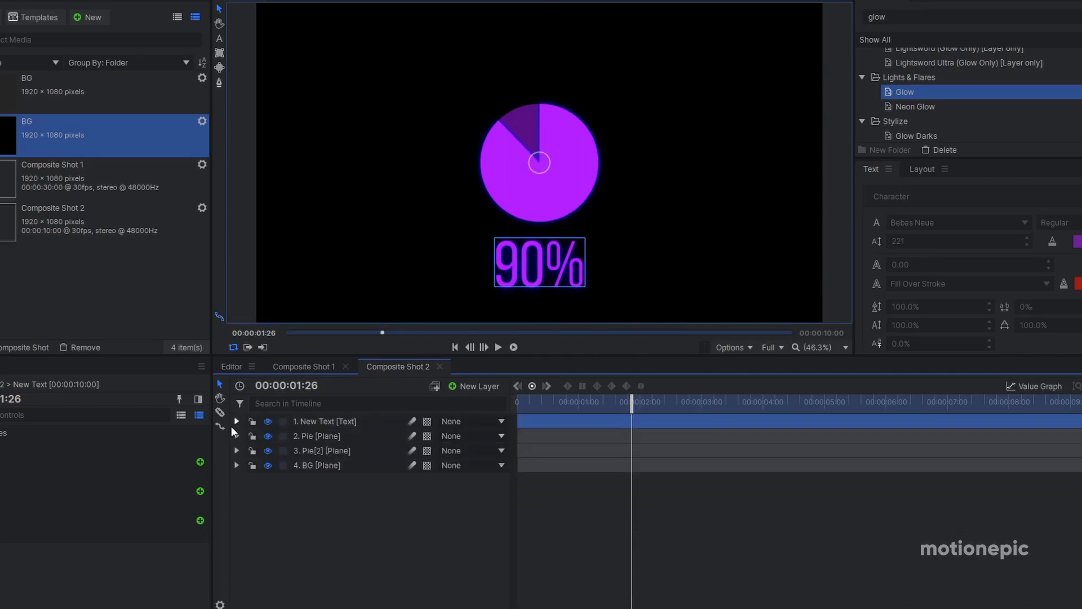
click(236, 421)
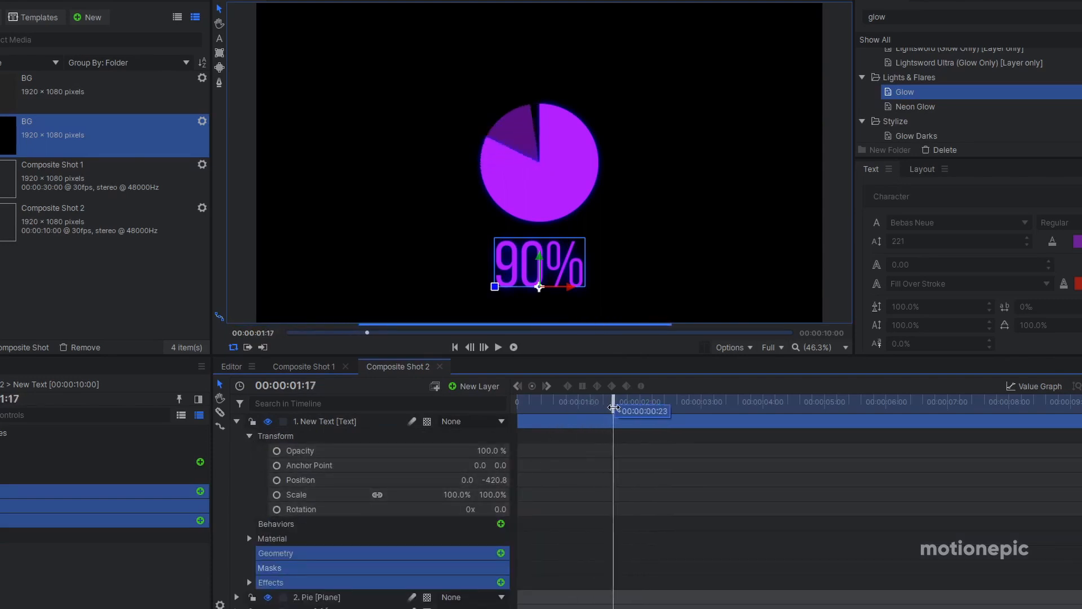
- Keyframe the label rising from off-screen at 1s to below the pie at 2s, eased, and preview
drag(612, 411, 641, 411)
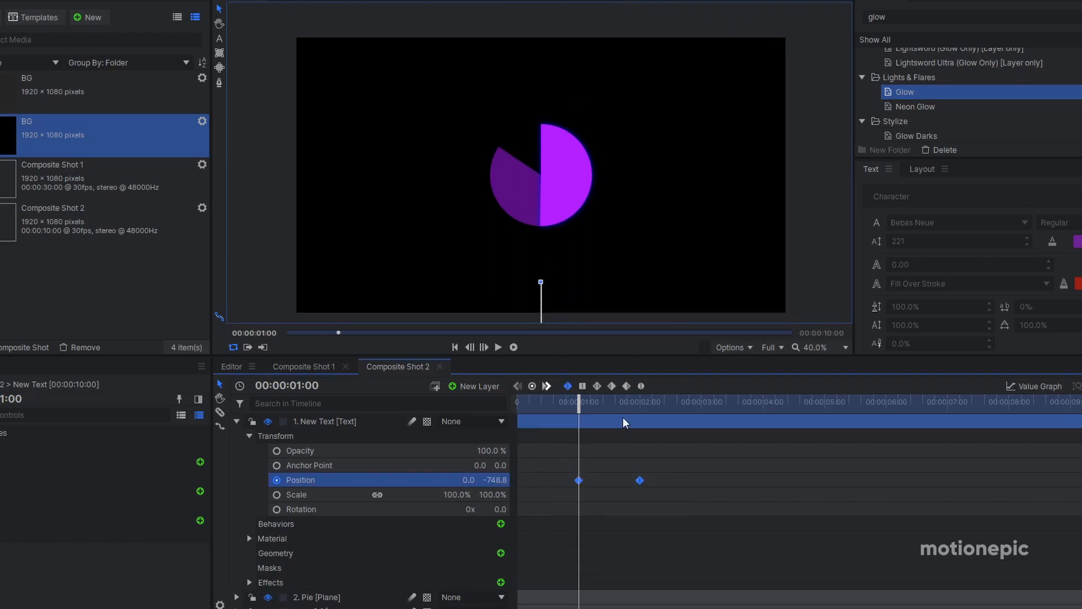
click(1033, 386)
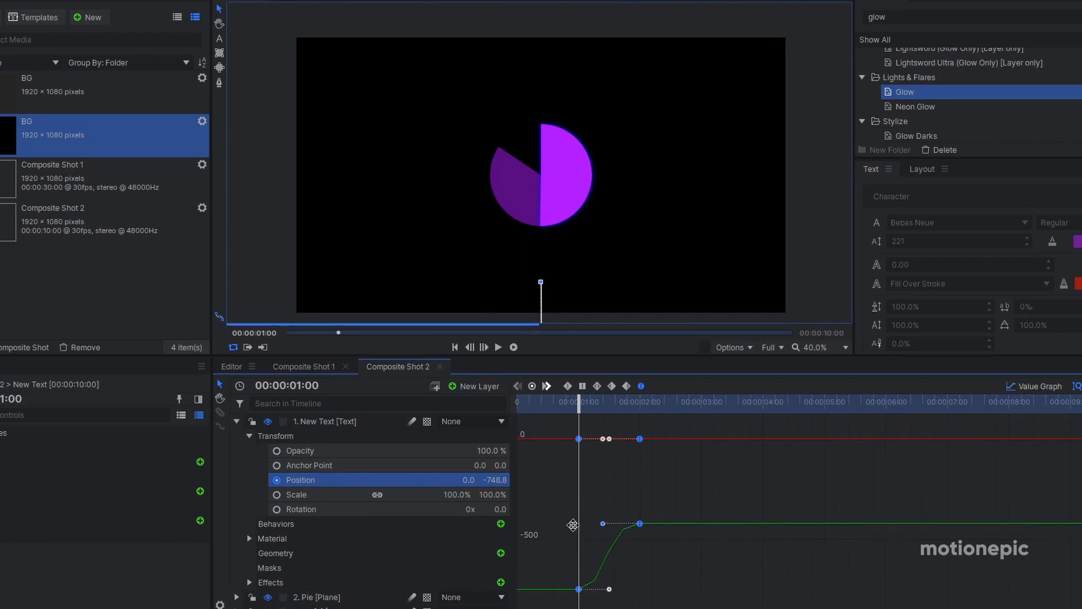
click(498, 347)
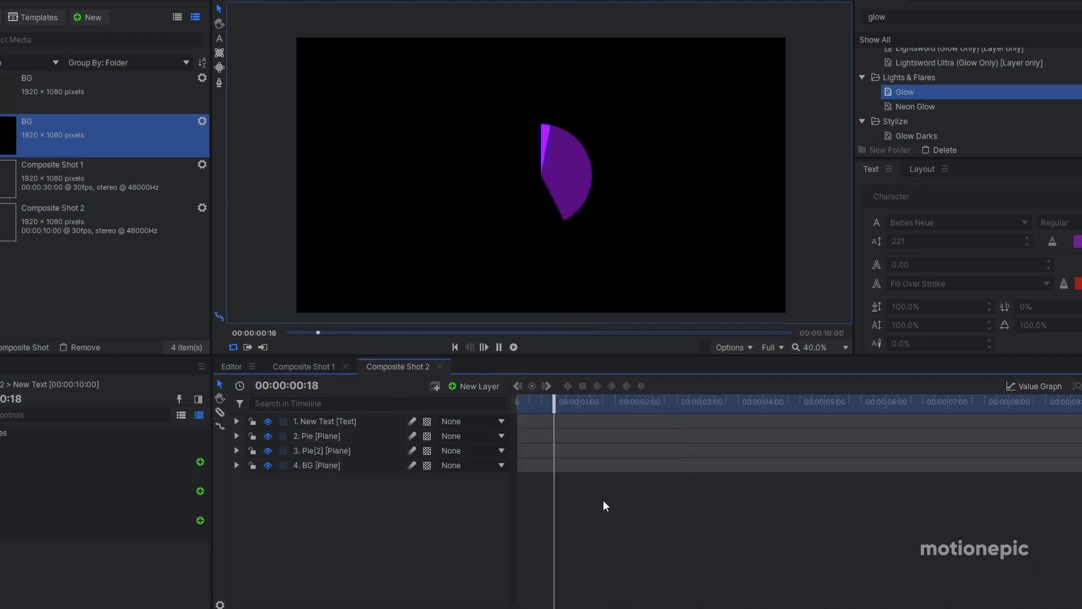
click(498, 348)
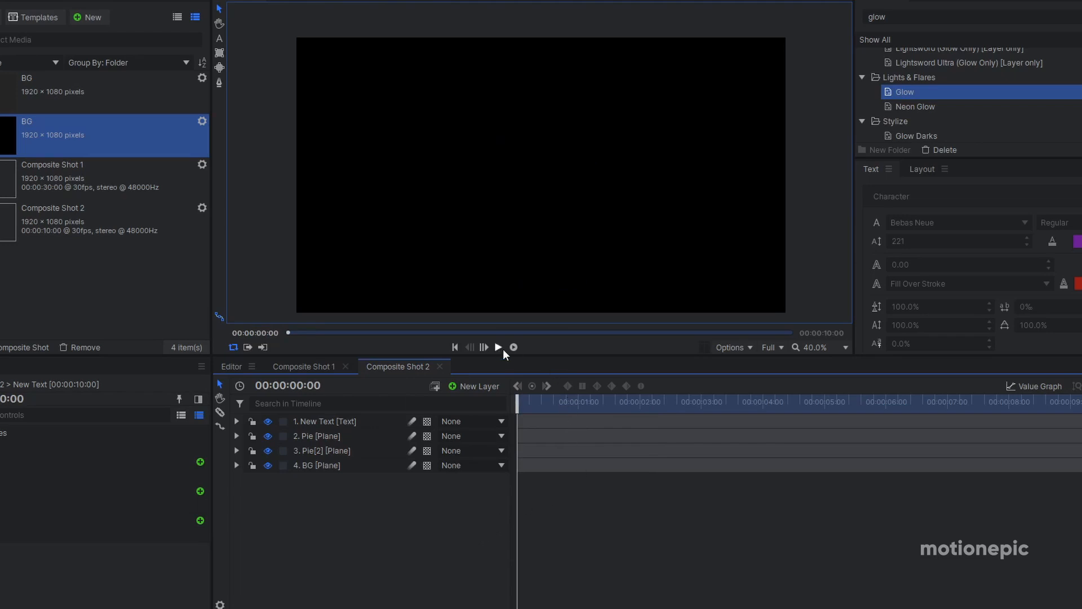
click(498, 347)
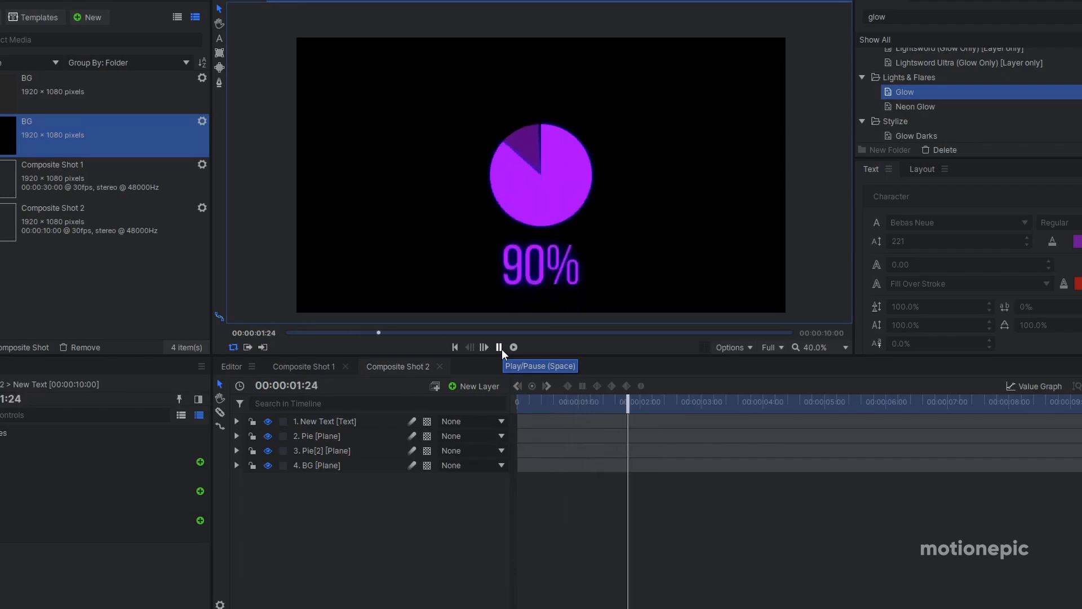